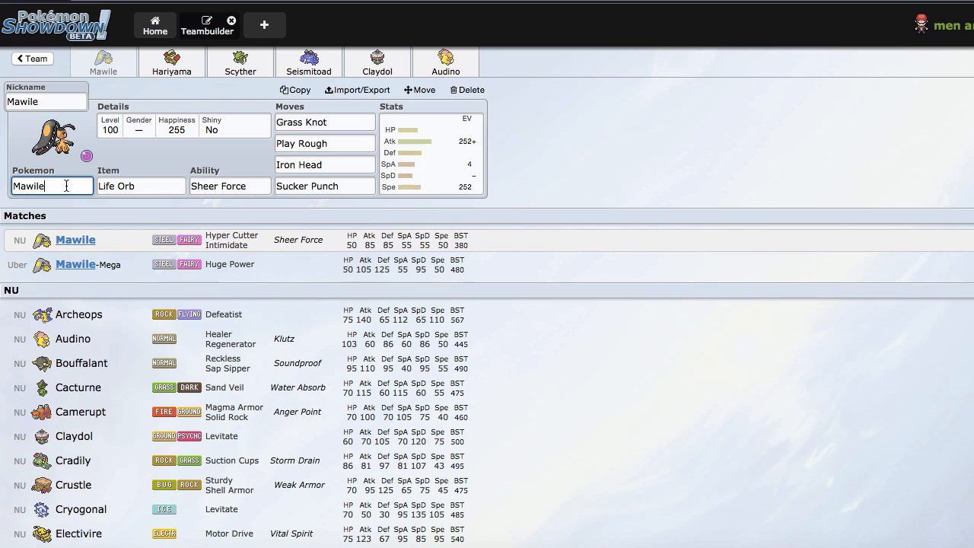
Review Mawile's species, held item, ability and its Grass Knot and Sucker Punch moves
left_click(140, 186)
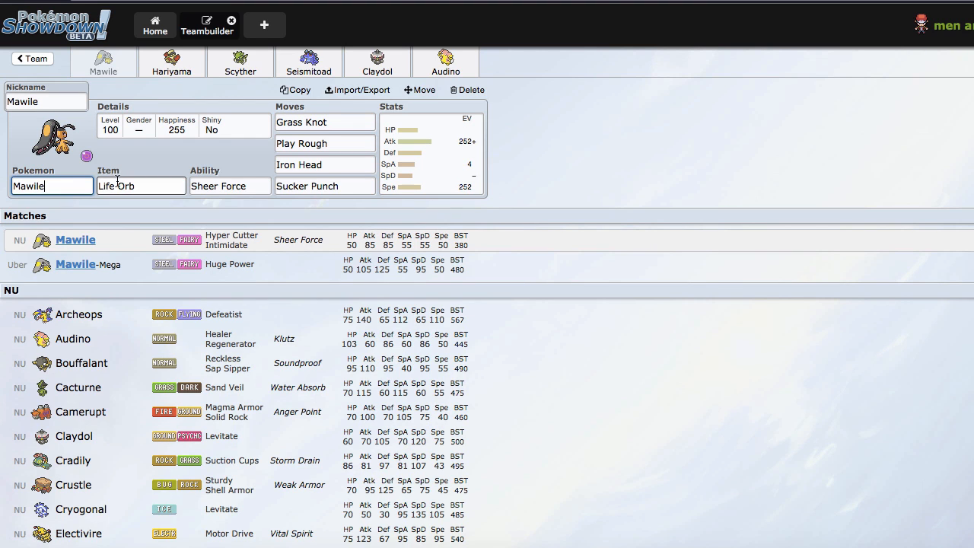
left_click(140, 186)
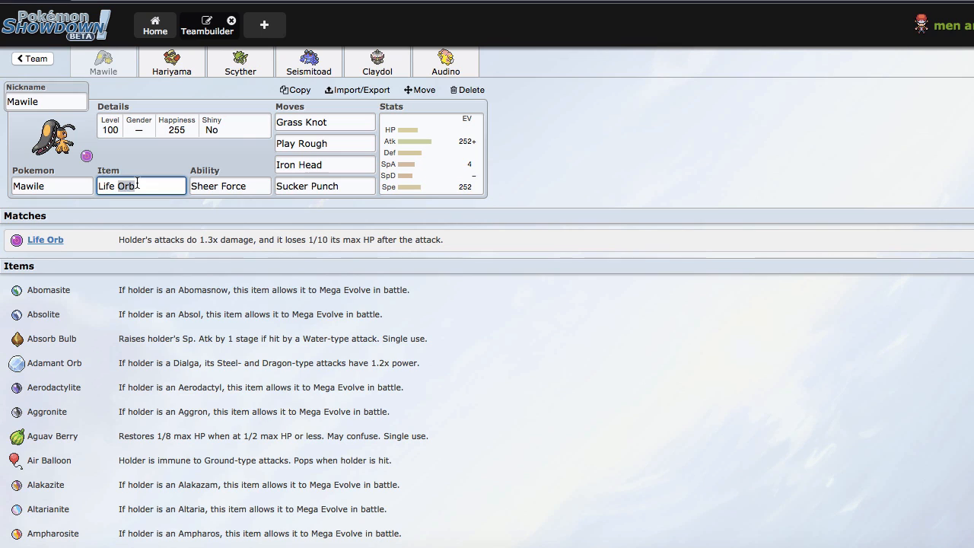
left_click(230, 186)
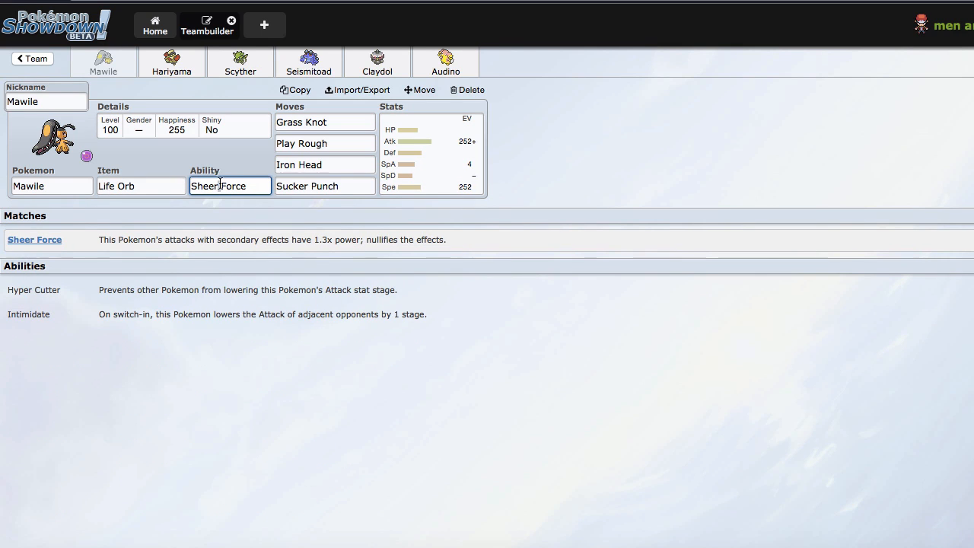
left_click(324, 122)
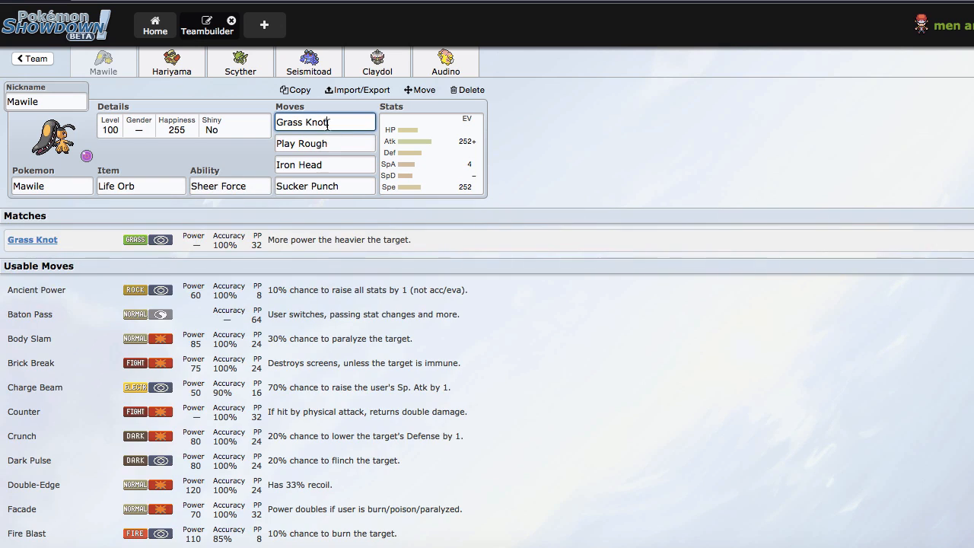
left_click(324, 186)
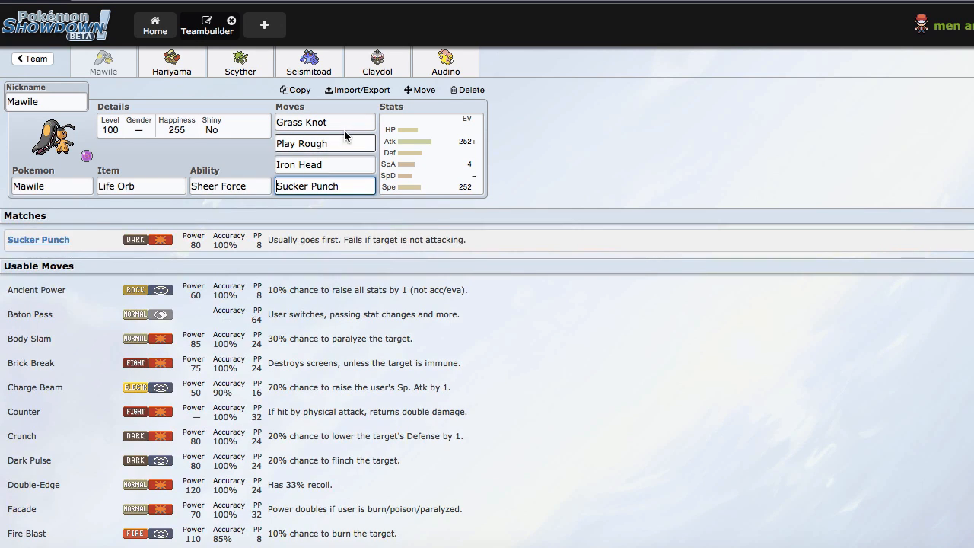
Return from Home to the team and look over Hariyama's and Scyther's sets
left_click(324, 122)
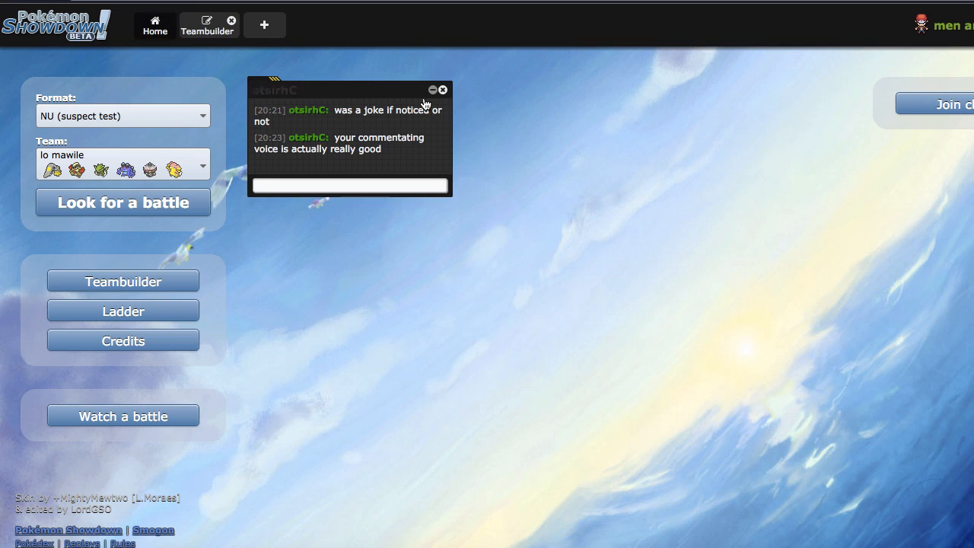
left_click(349, 185)
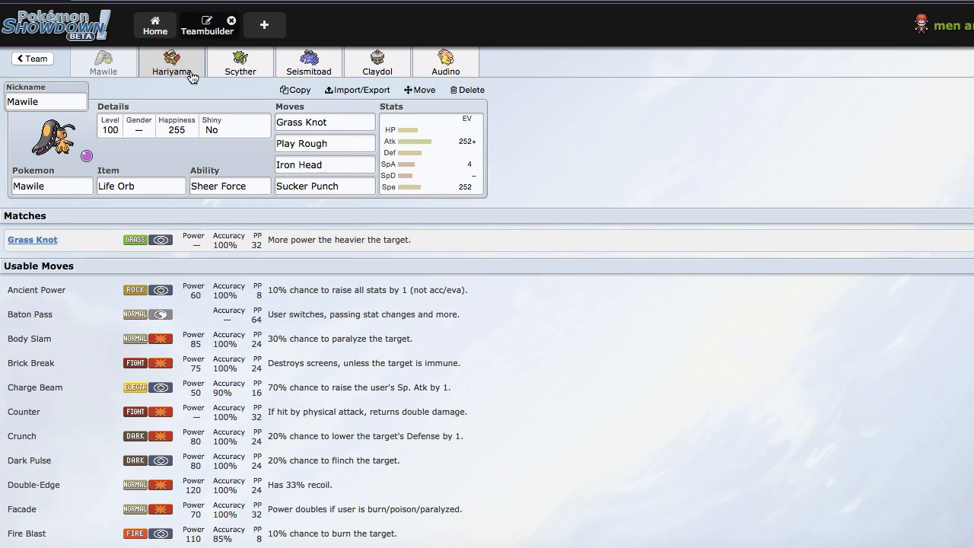
left_click(324, 122)
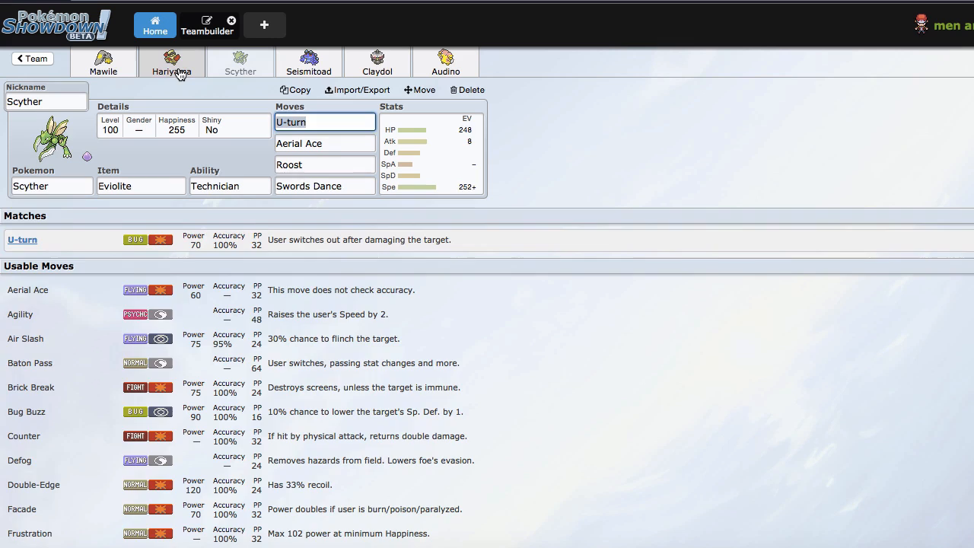
left_click(171, 63)
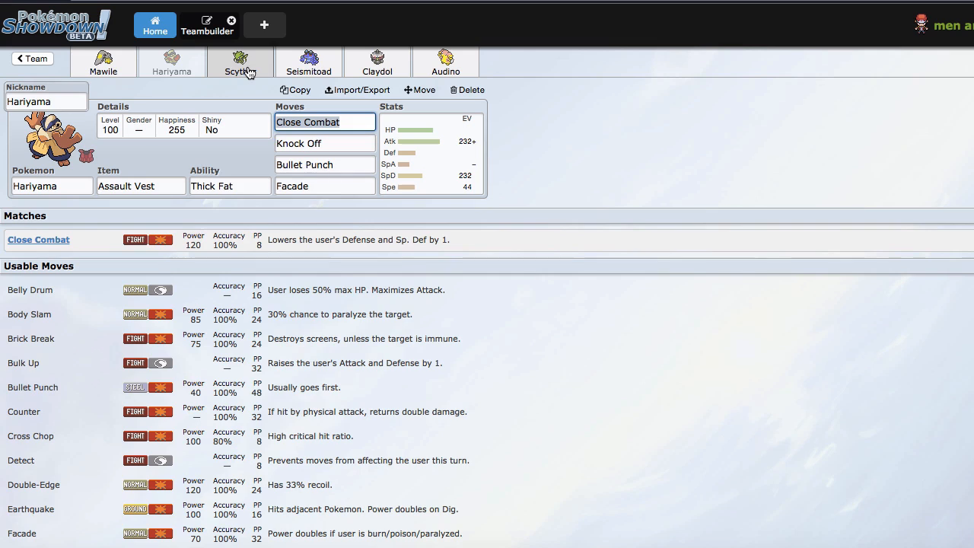
left_click(240, 63)
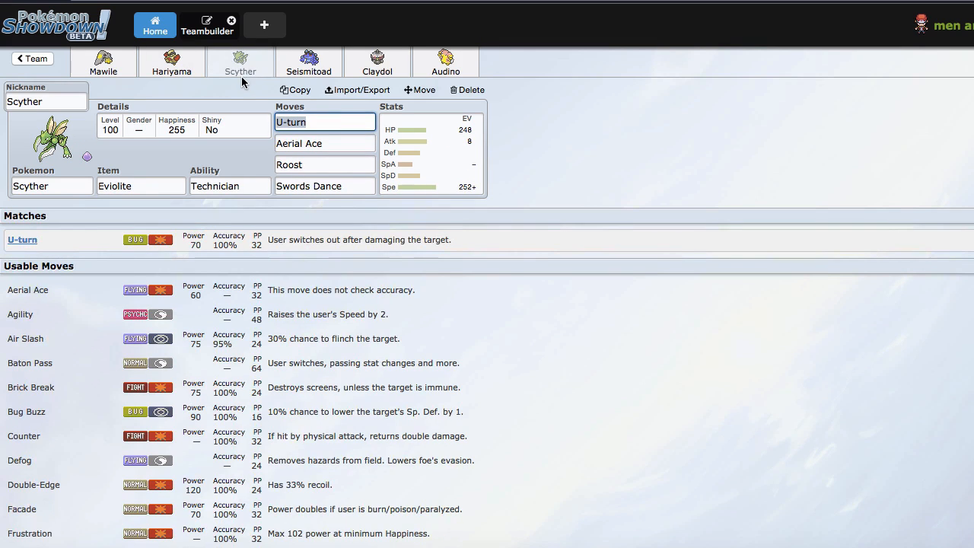
mouse_move(149, 164)
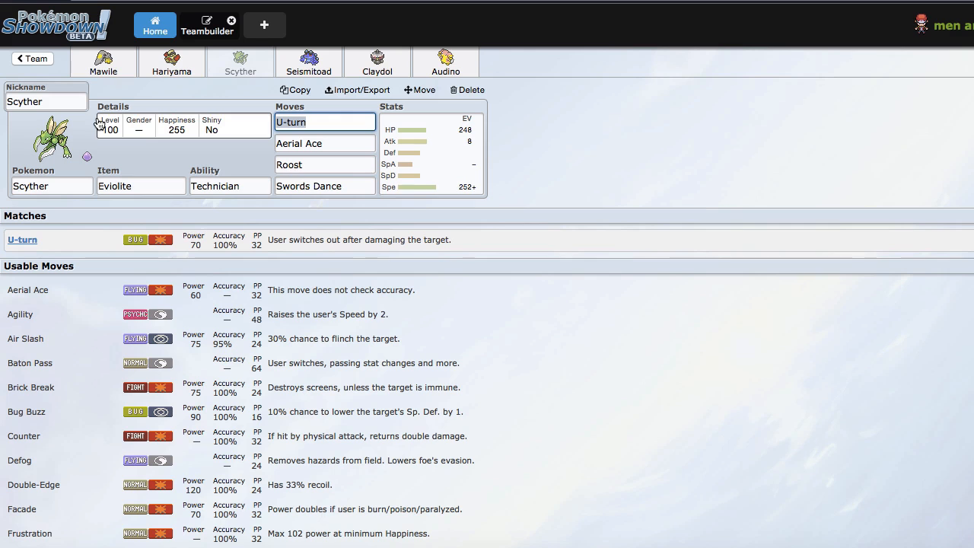
mouse_move(156, 24)
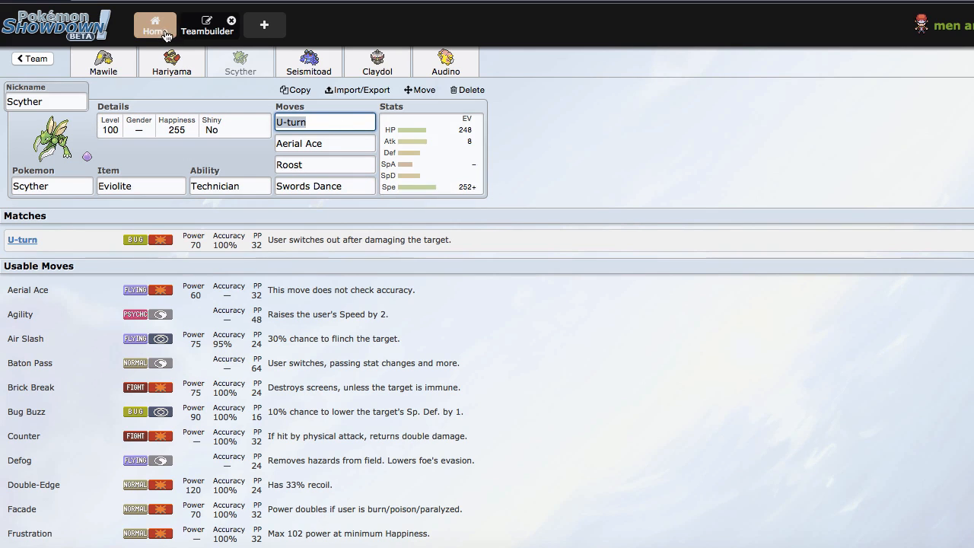
Visit Home briefly, come back to the team and move on to Seismitoad's set
left_click(156, 24)
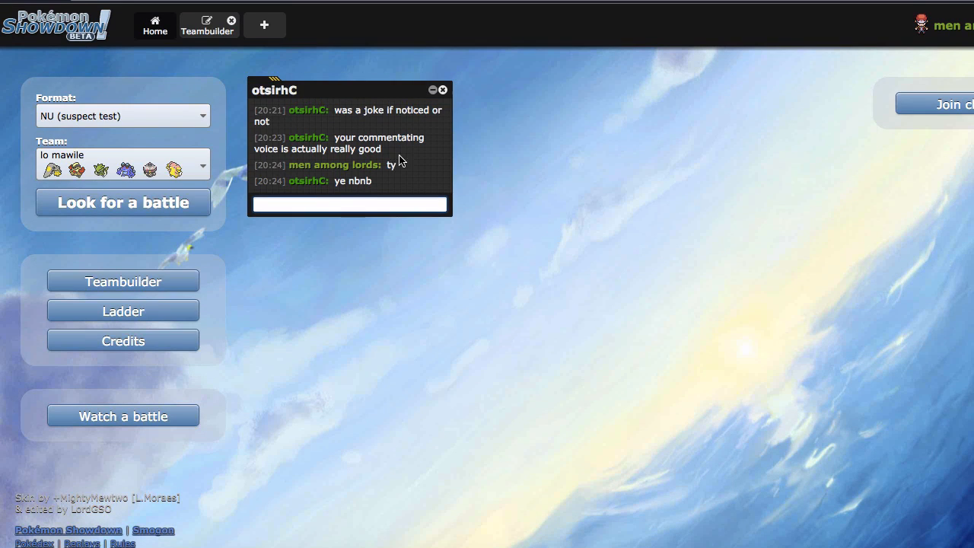
left_click(207, 24)
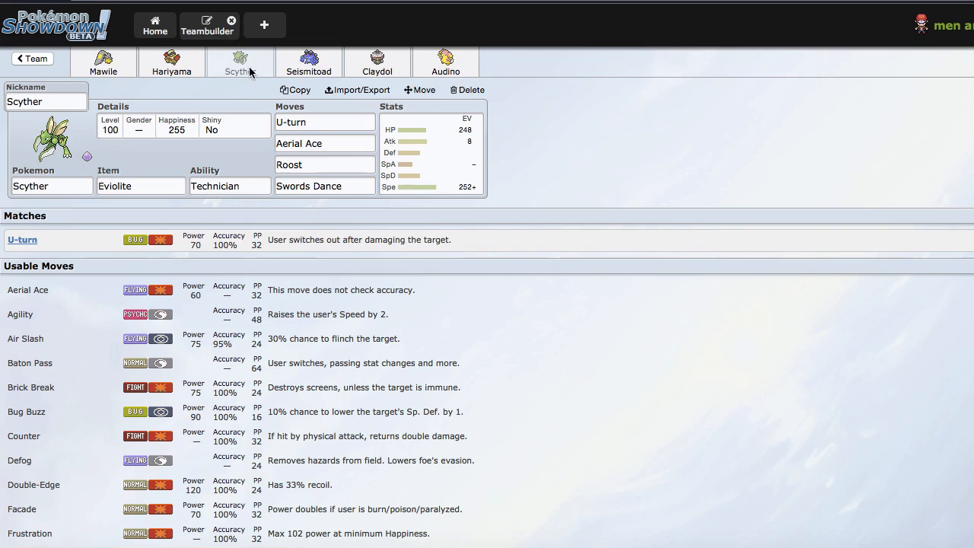
left_click(308, 62)
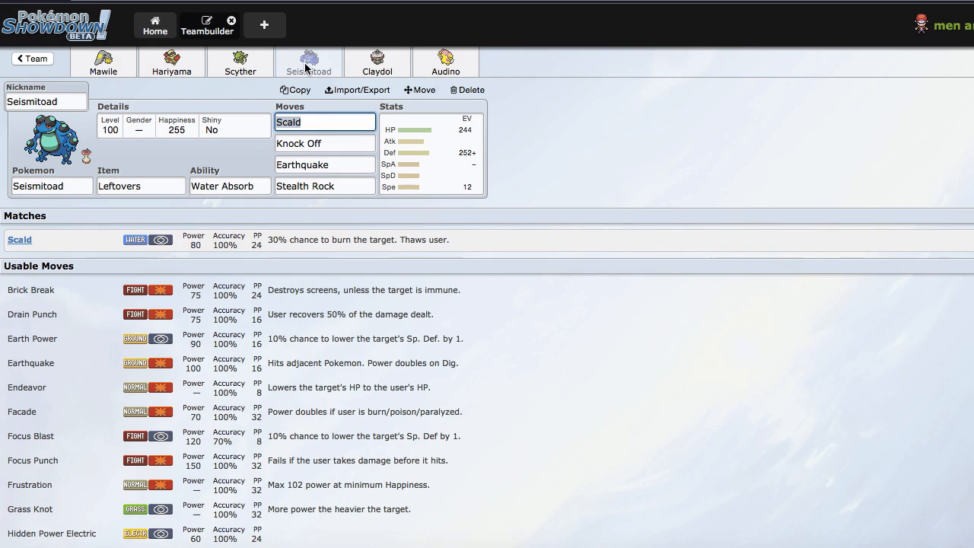
Check Claydol's held item, review Audino's Audinite Regenerator set, then go back to Home
left_click(377, 61)
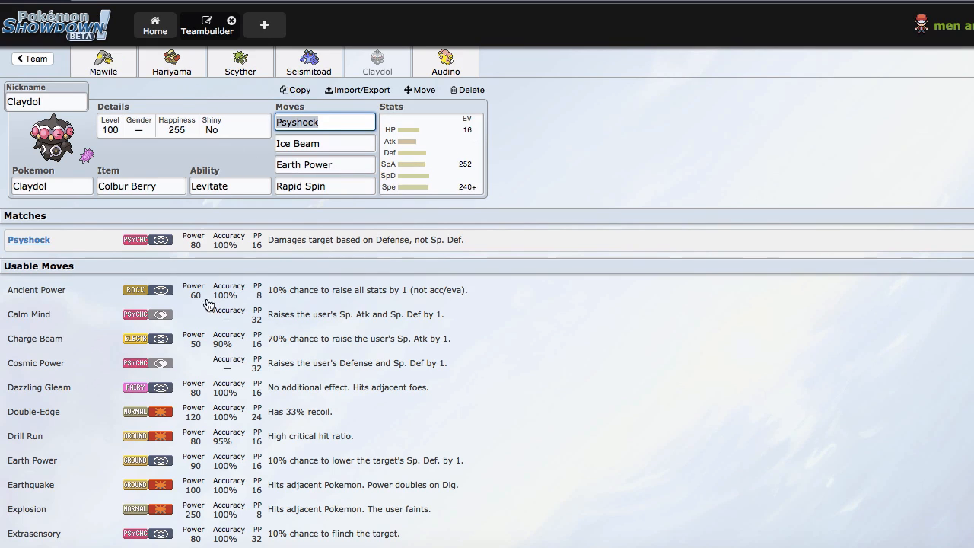
left_click(140, 185)
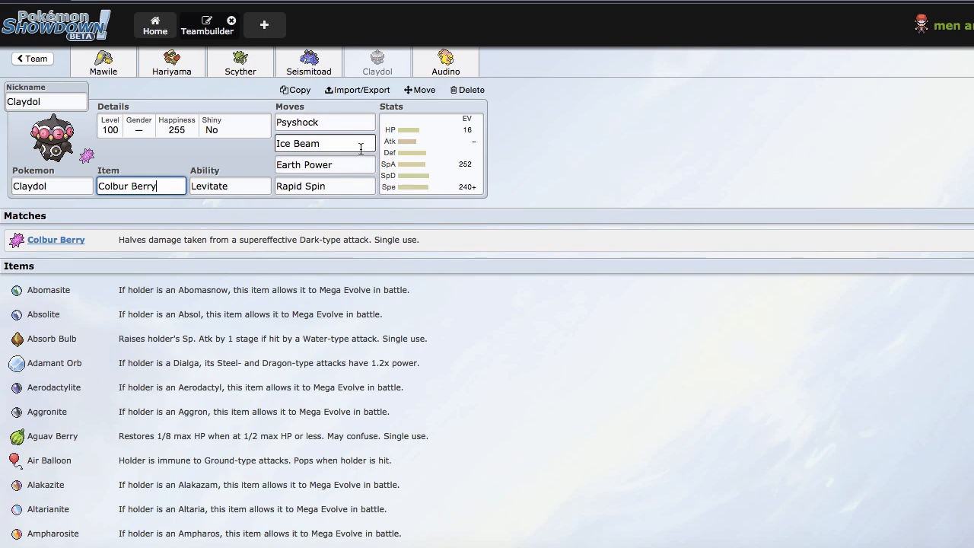
left_click(444, 61)
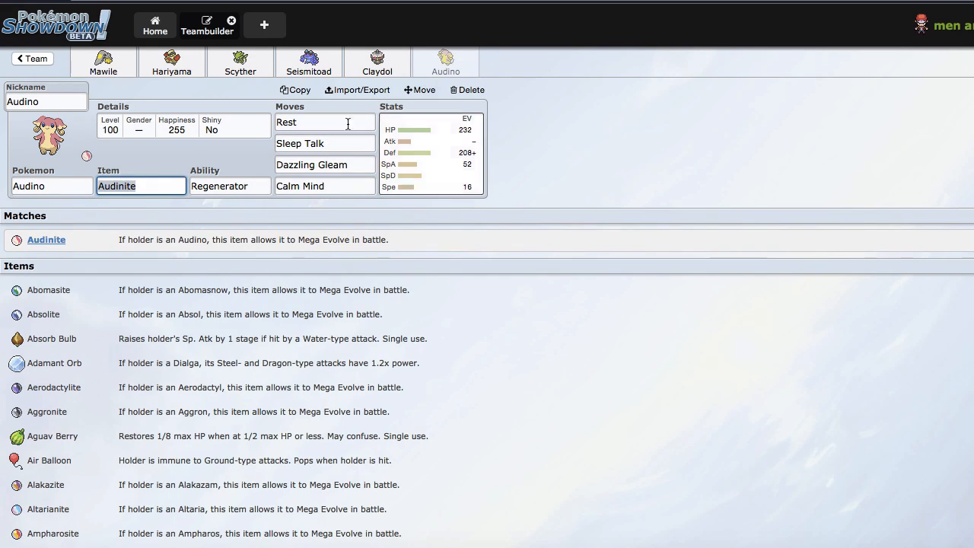
left_click(429, 153)
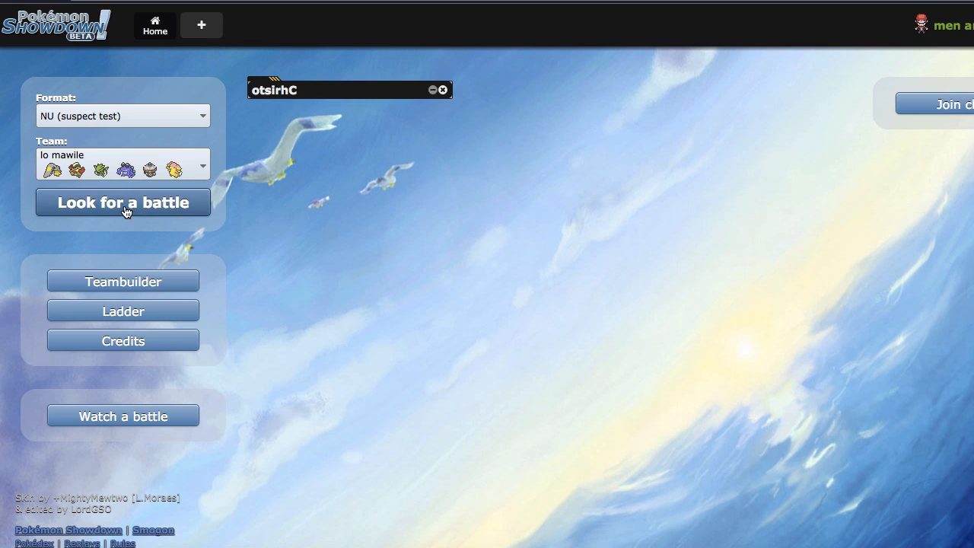
Search for an NU suspect test ladder battle with the lo mawile team
left_click(122, 203)
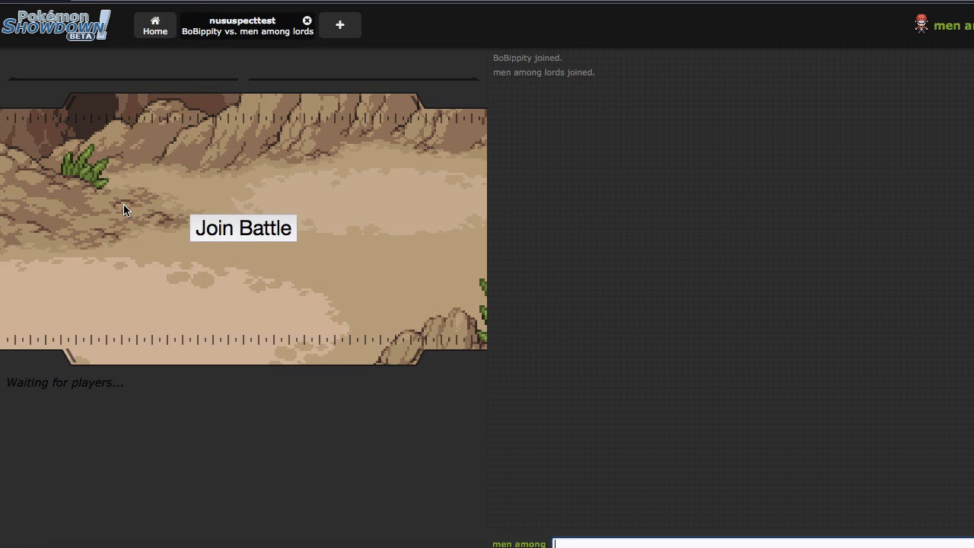
left_click(243, 229)
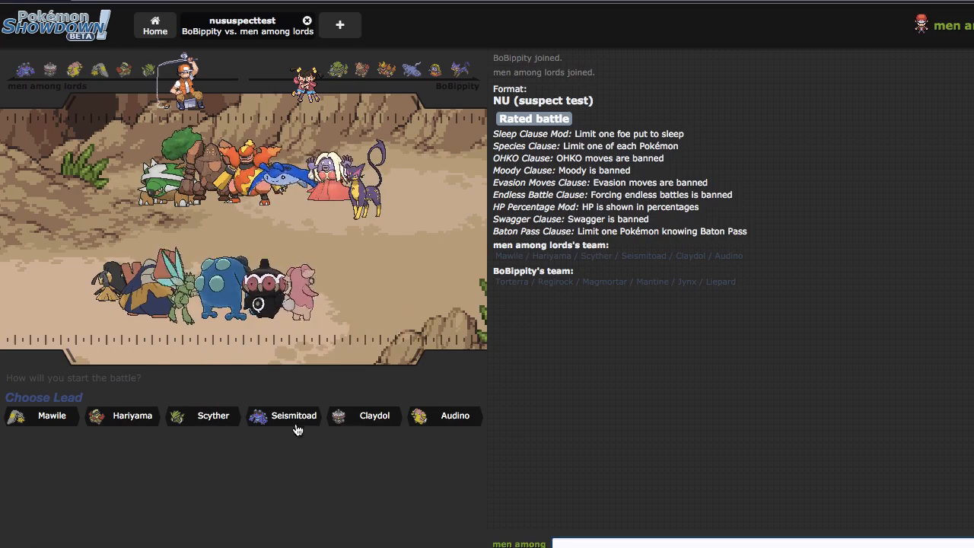
mouse_move(283, 416)
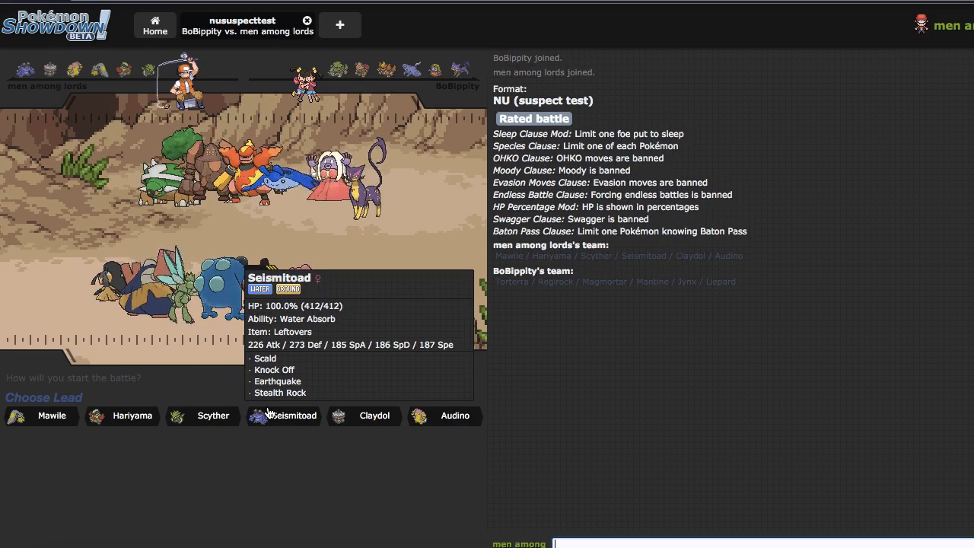
mouse_move(213, 415)
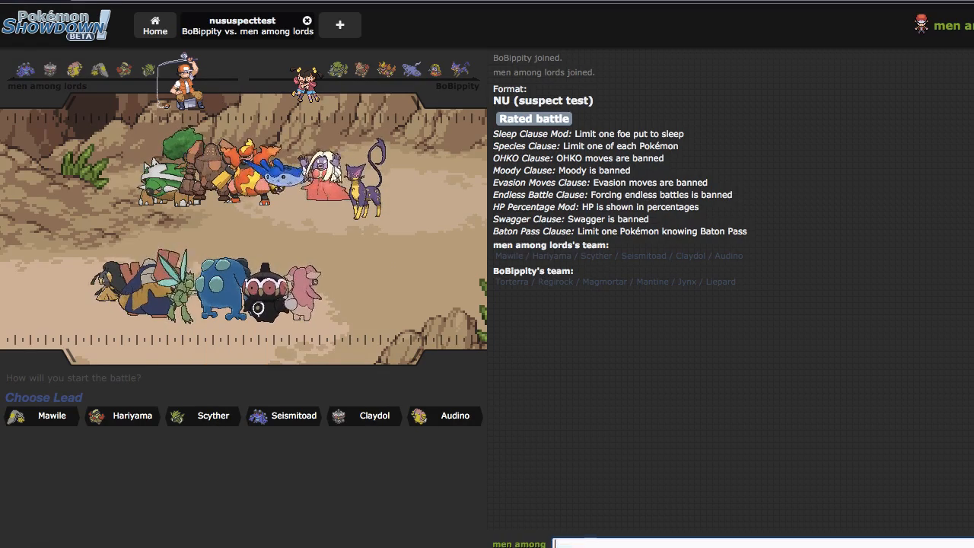
mouse_move(205, 416)
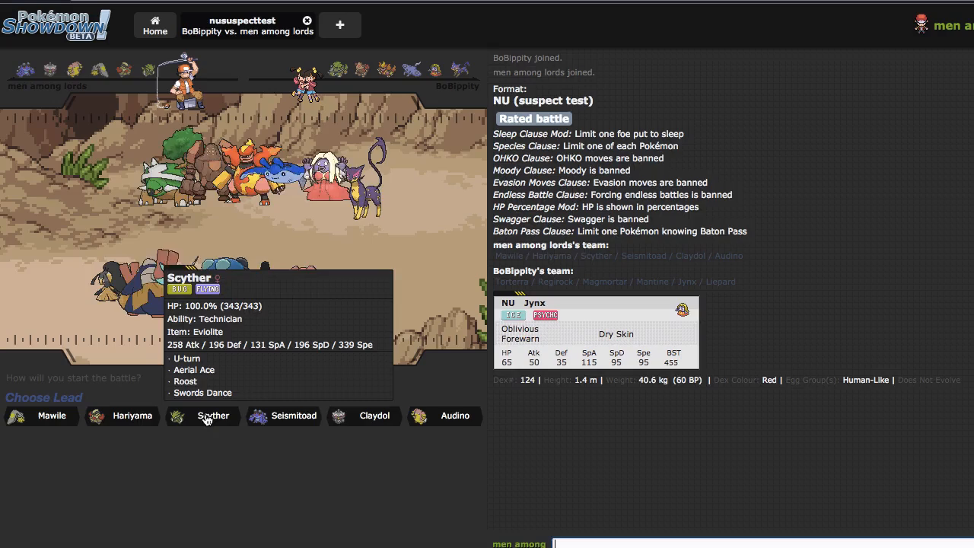
Choose Scyther as the lead against BoBippity's Liepard
left_click(213, 415)
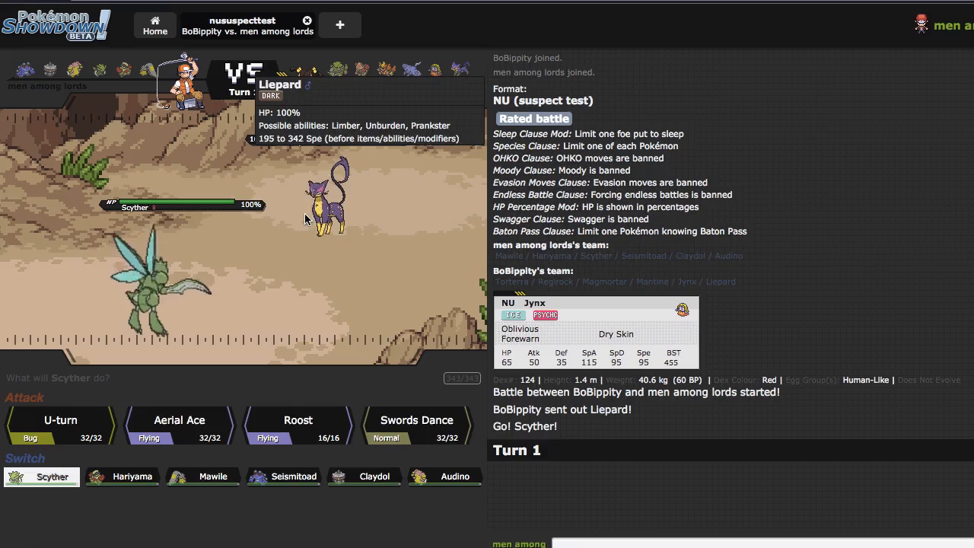
mouse_move(292, 475)
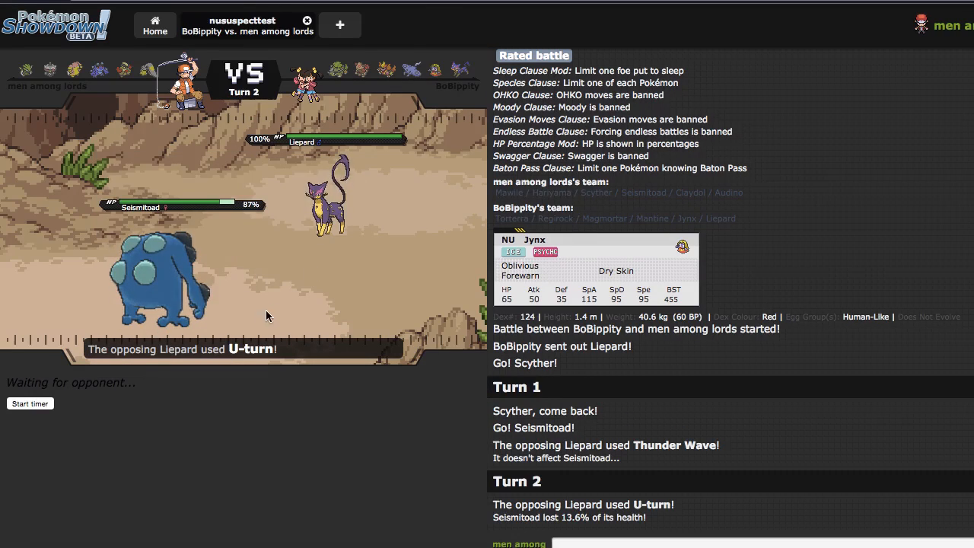
mouse_move(428, 71)
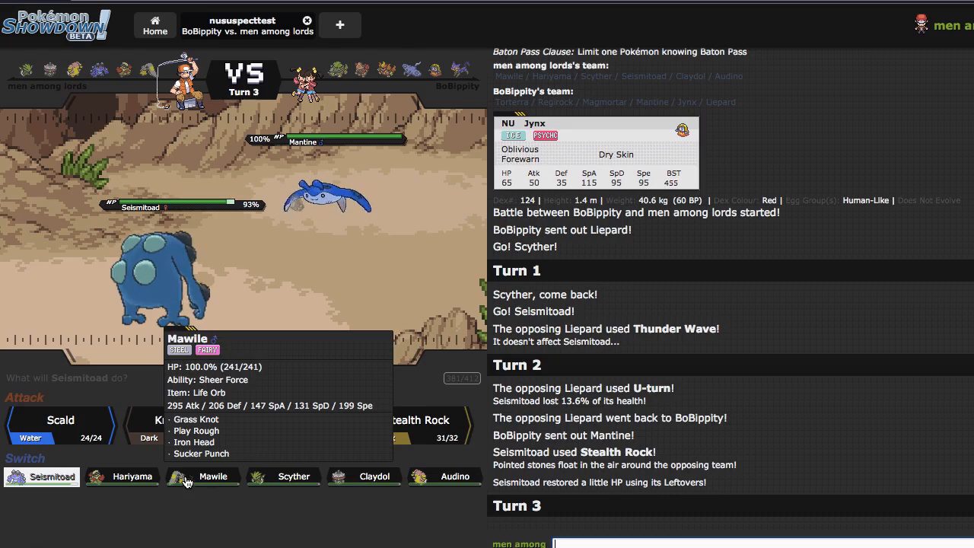
mouse_move(133, 475)
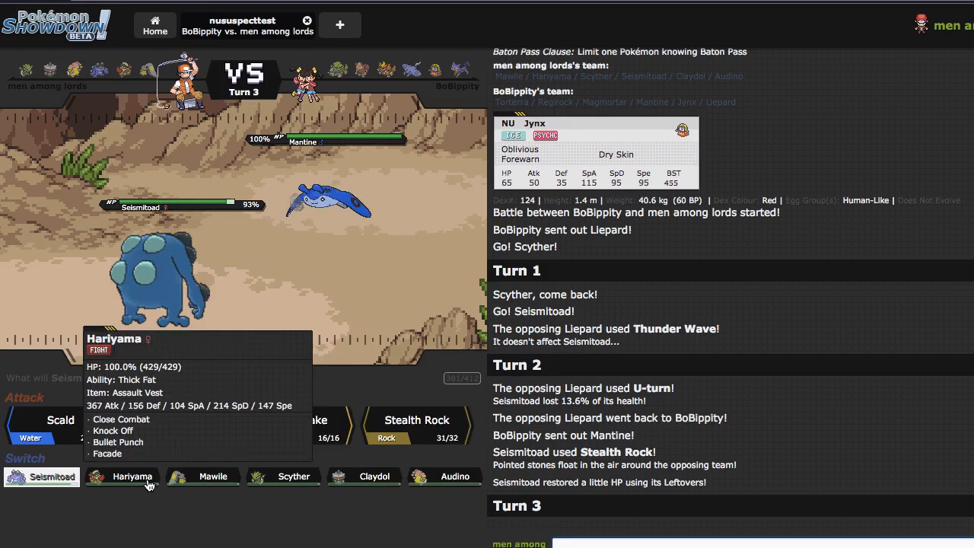
mouse_move(455, 475)
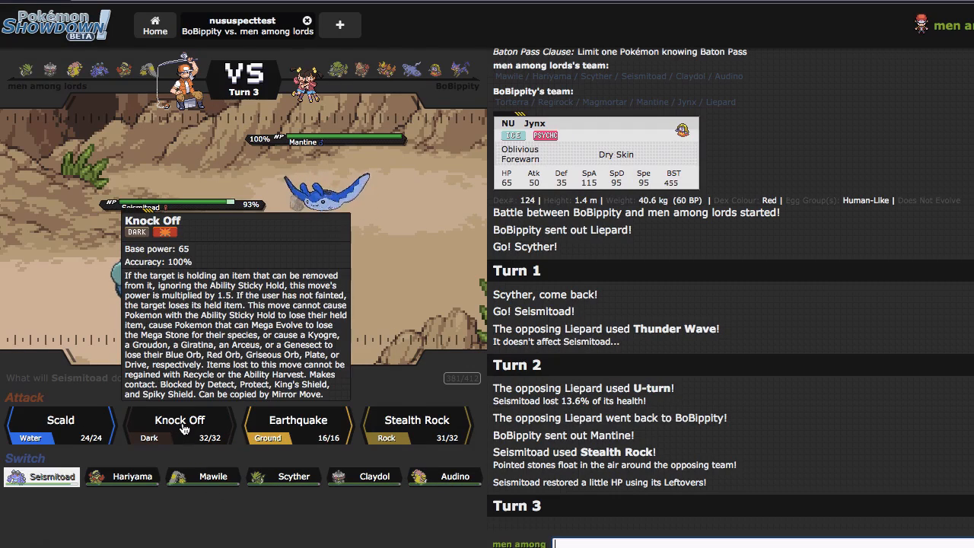
Use Seismitoad's Knock Off on Mantine to remove its Leftovers
left_click(179, 420)
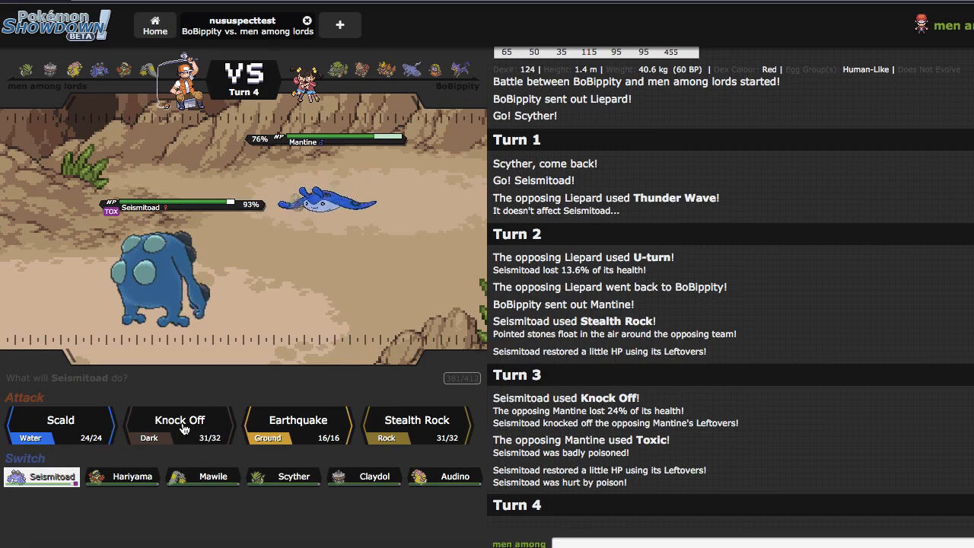
mouse_move(213, 479)
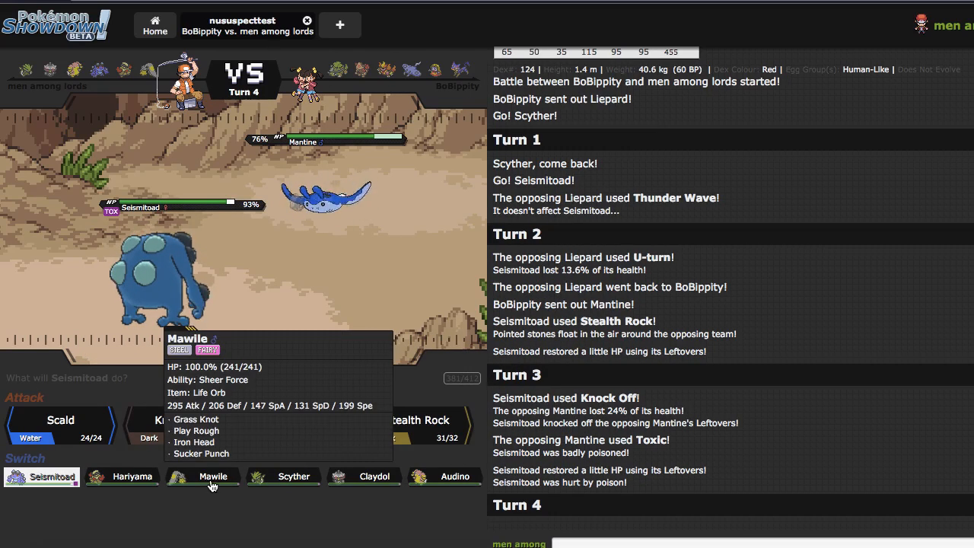
Switch Seismitoad out for Mawile on turn 4
left_click(213, 475)
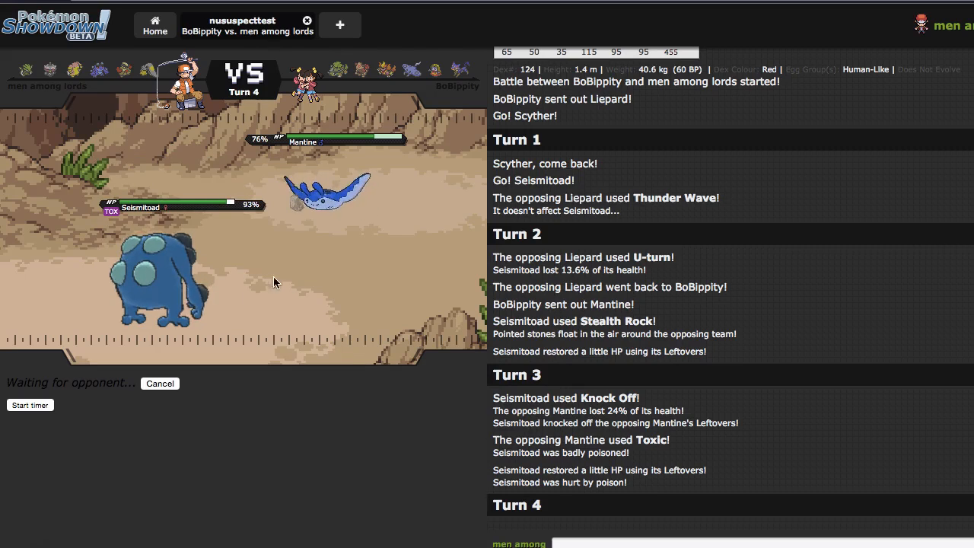
mouse_move(275, 370)
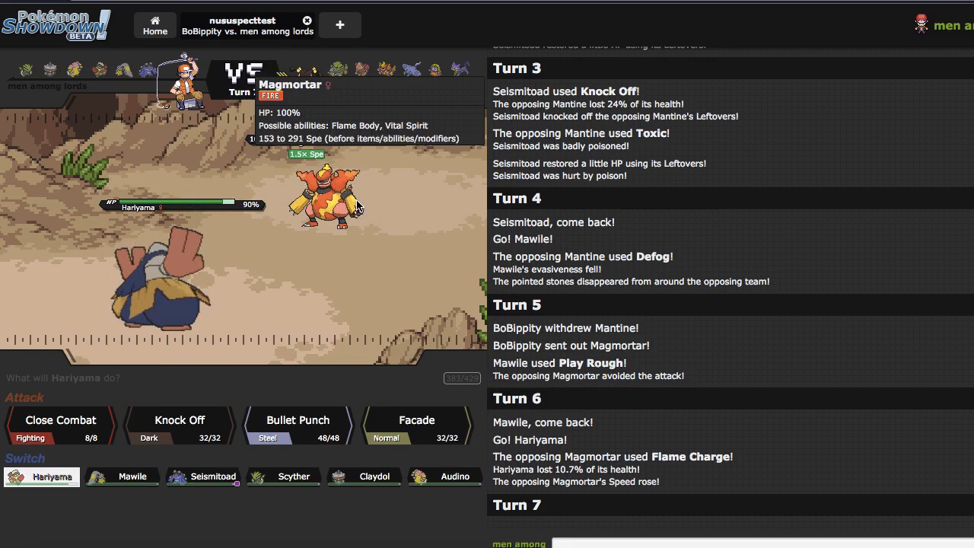
mouse_move(60, 432)
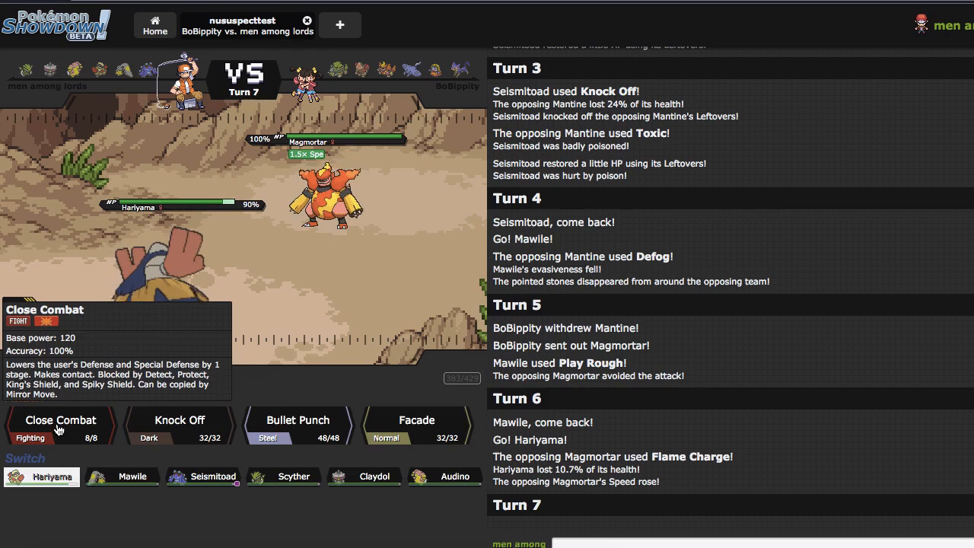
Hit the incoming Torterra with Hariyama's Close Combat on turn 7
left_click(61, 420)
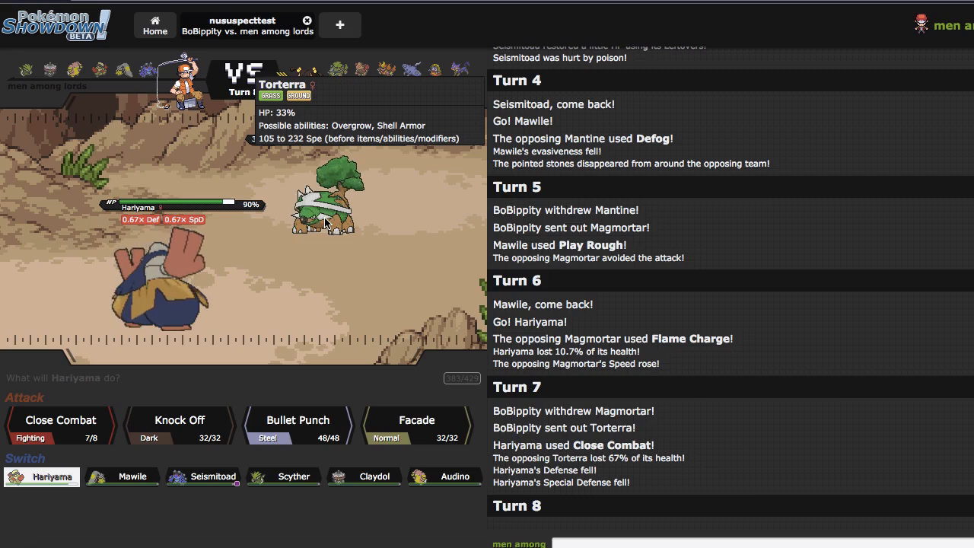
mouse_move(283, 475)
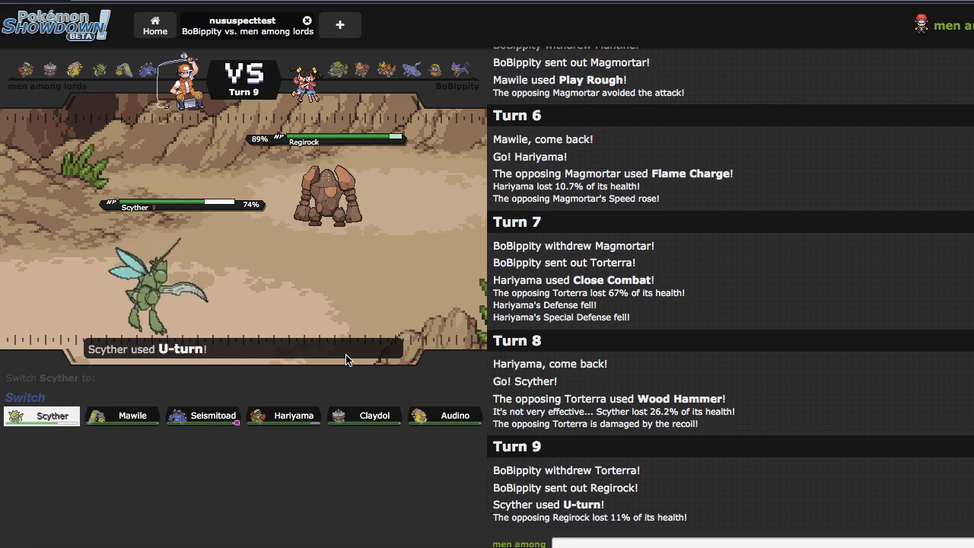
Send in Mawile after Scyther's U-turn and strike Regirock with Iron Head
left_click(41, 415)
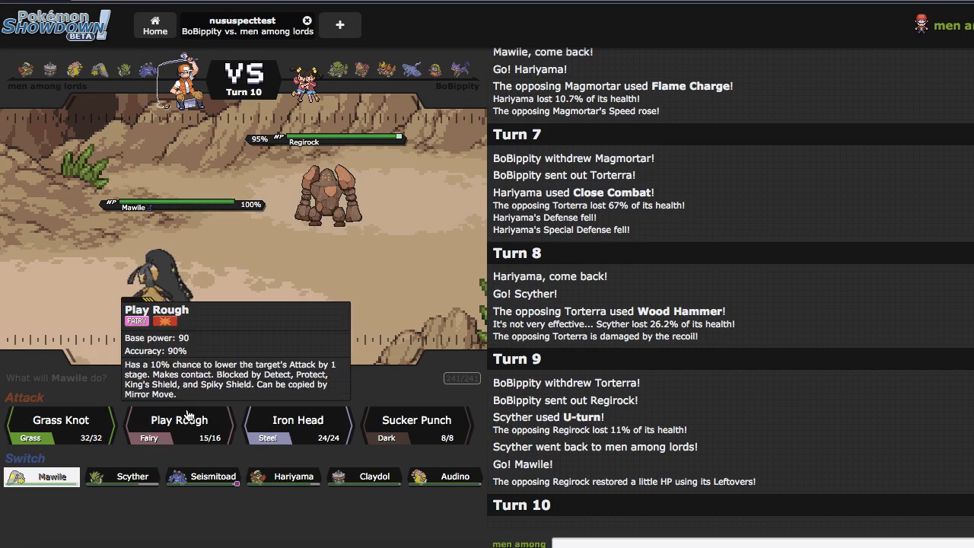
mouse_move(274, 435)
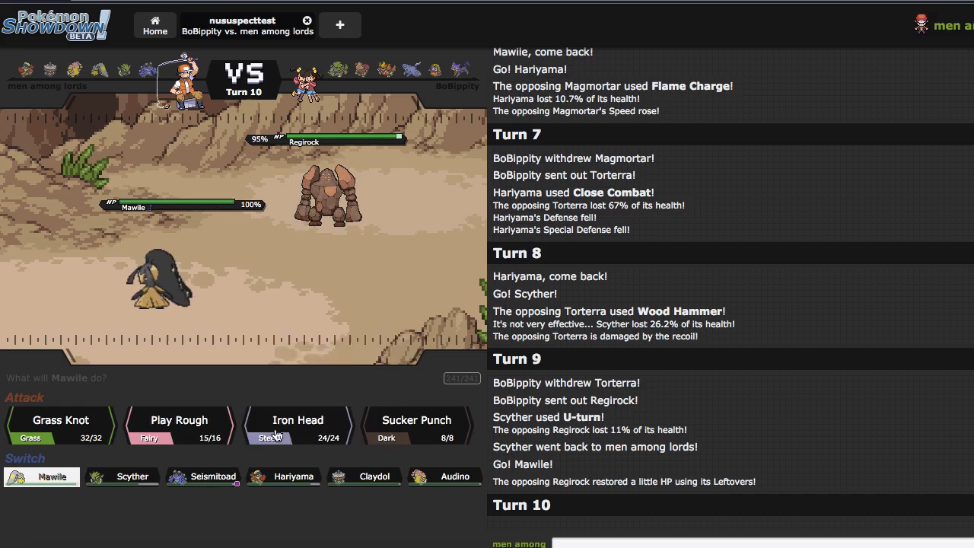
left_click(298, 420)
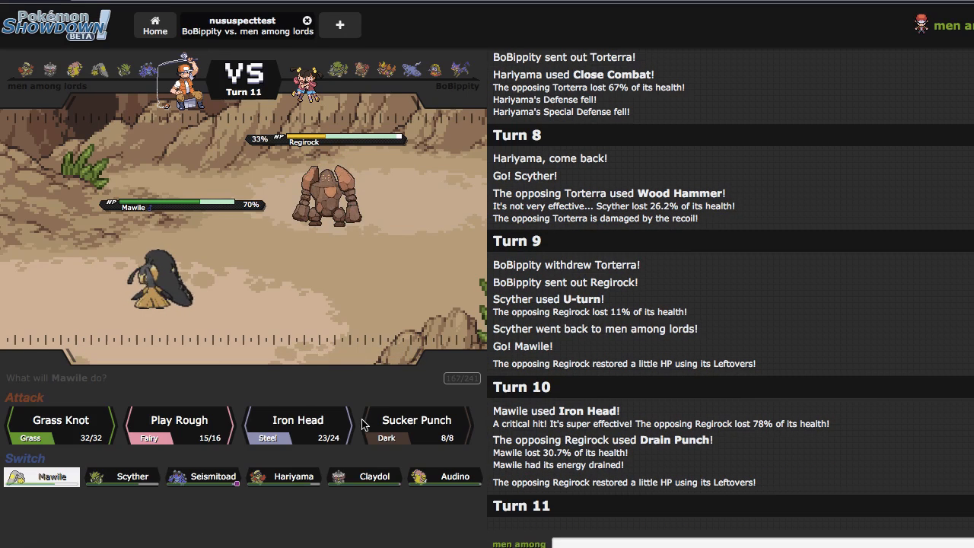
mouse_move(298, 426)
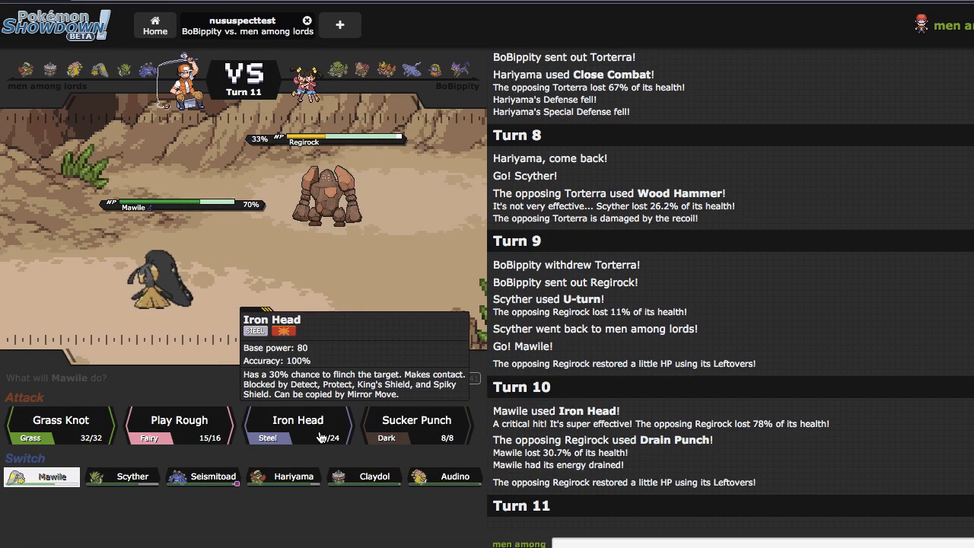
left_click(299, 424)
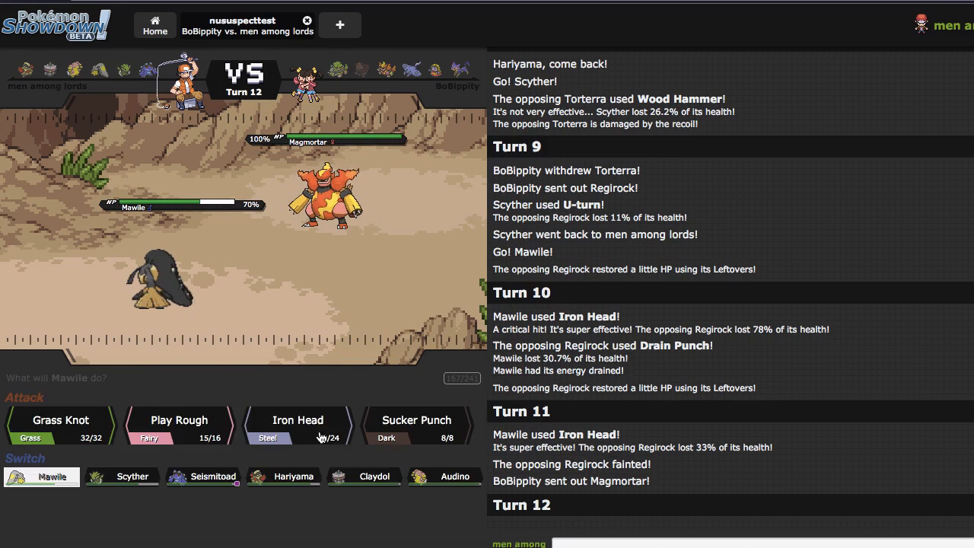
mouse_move(283, 475)
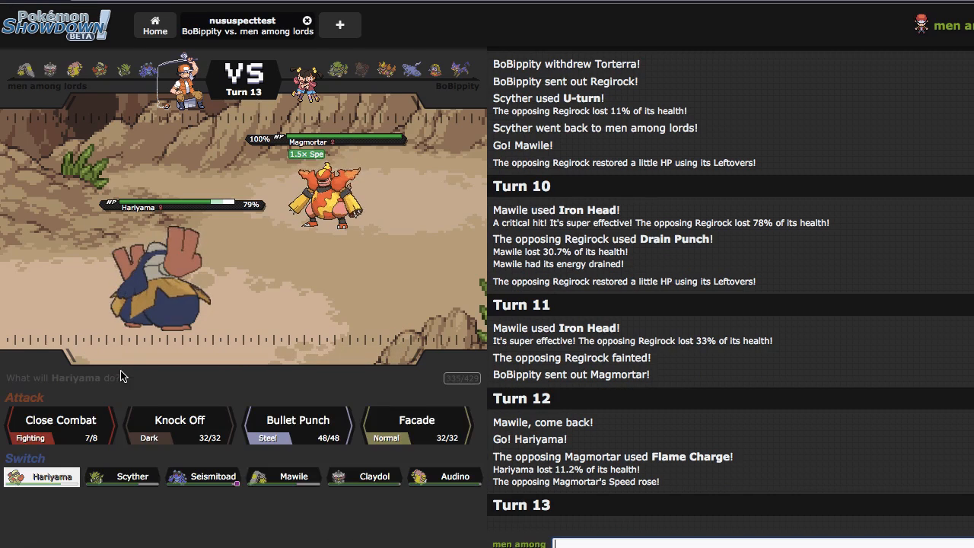
mouse_move(232, 496)
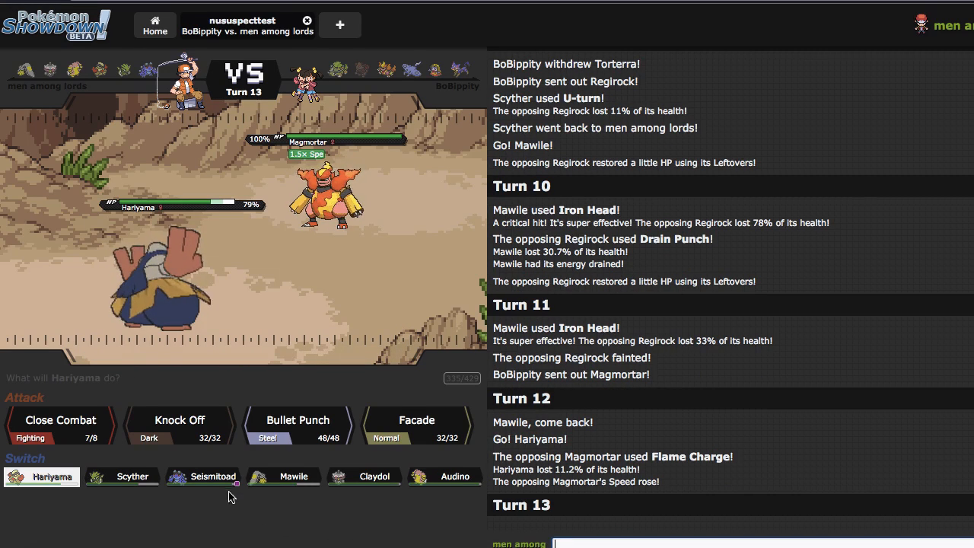
mouse_move(204, 477)
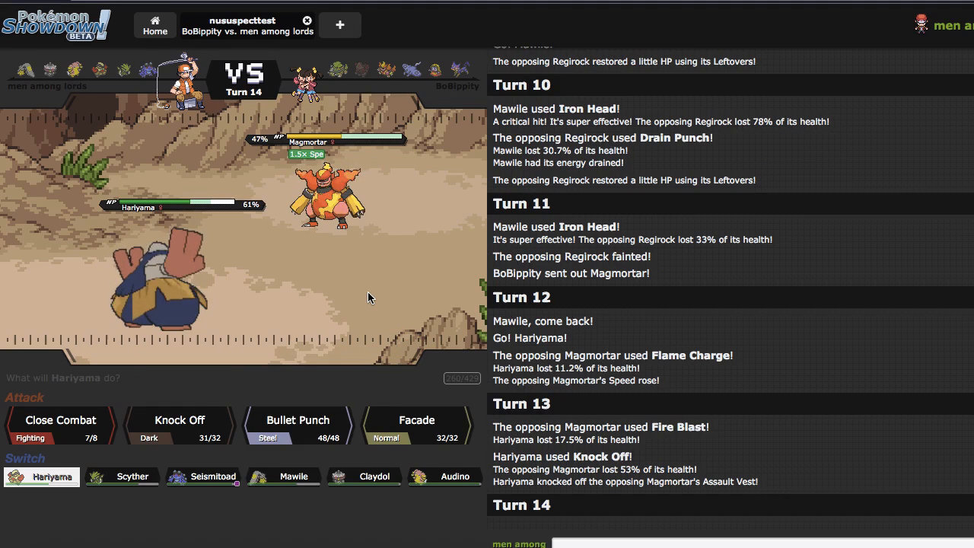
mouse_move(61, 420)
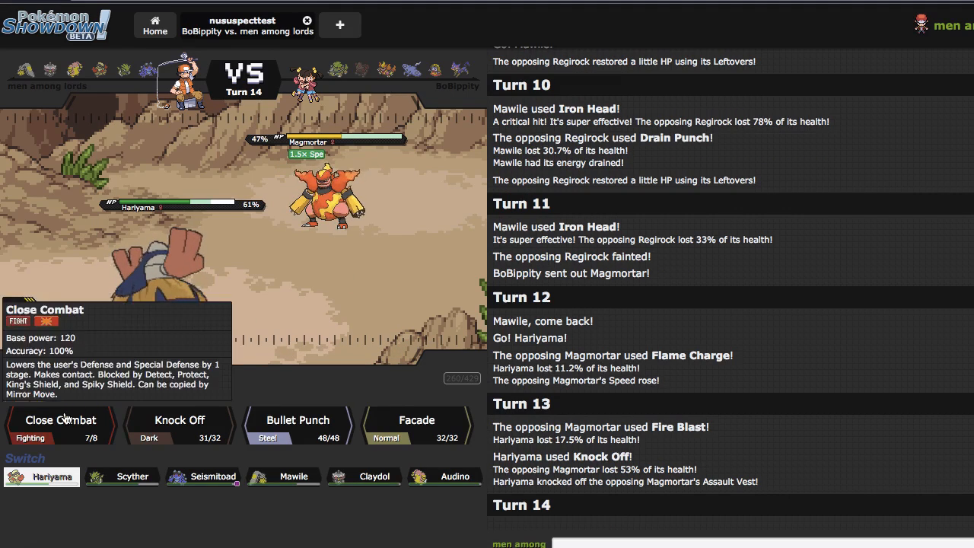
Have Hariyama use Close Combat on turn 14, hitting the incoming Mantine
left_click(61, 420)
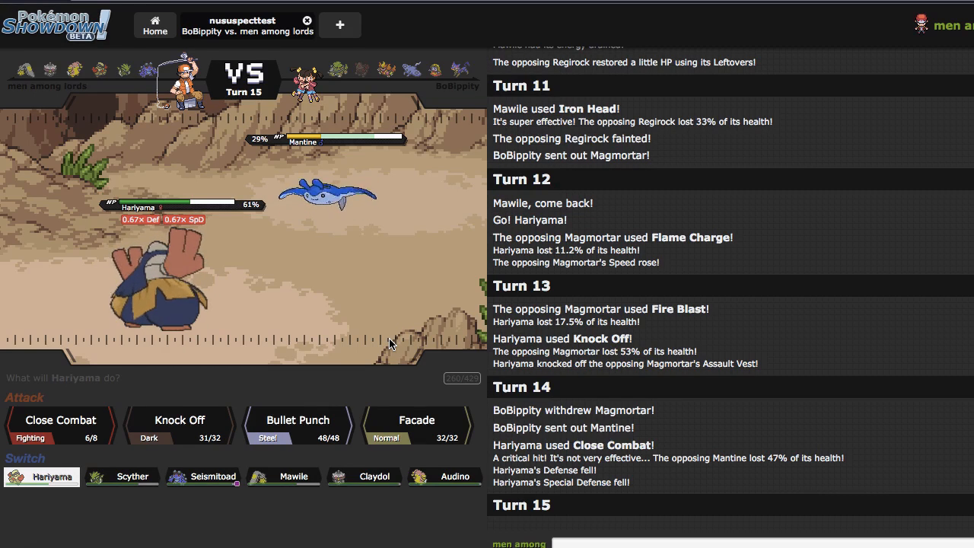
mouse_move(204, 475)
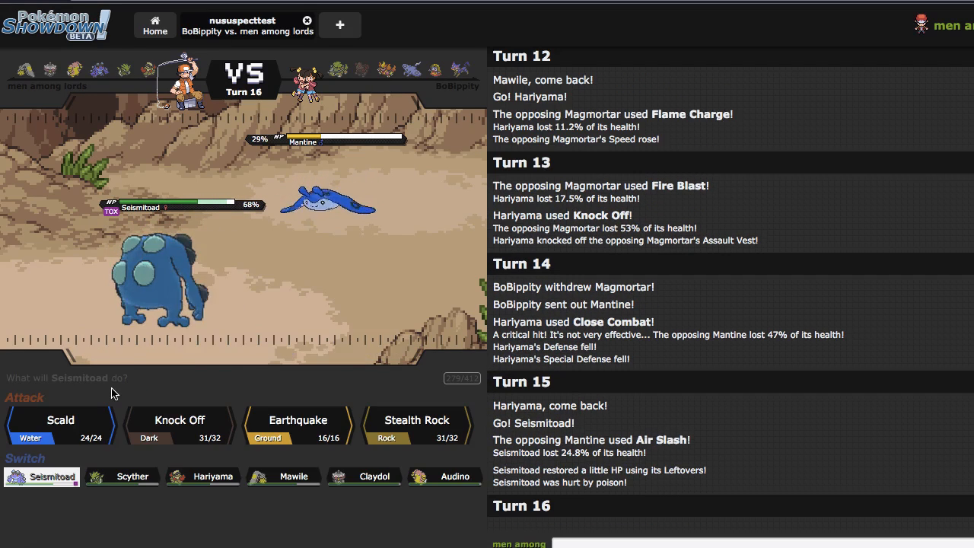
mouse_move(416, 420)
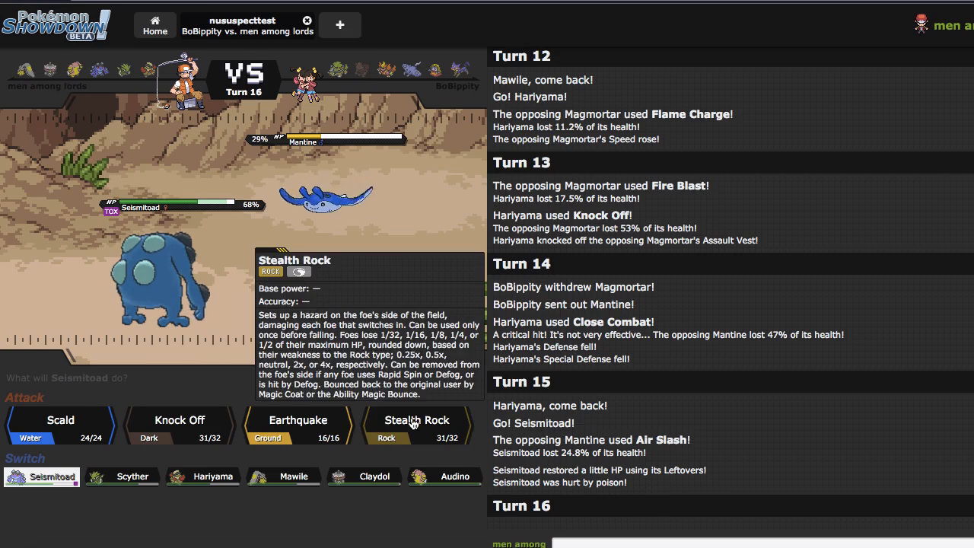
Have Seismitoad set Stealth Rock as Magmortar switches in
left_click(415, 420)
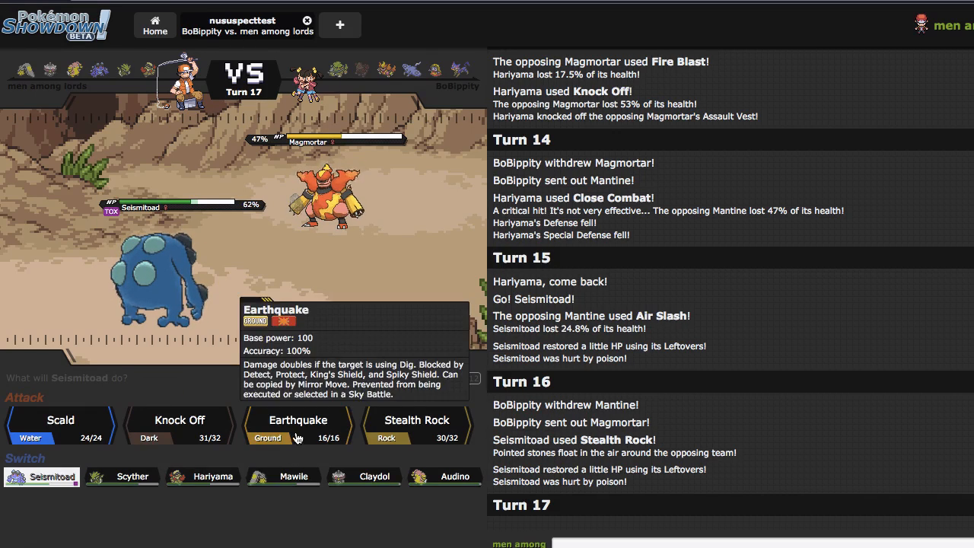
Have Seismitoad use Earthquake into Magmortar before its Hidden Power knocks Seismitoad out
left_click(298, 420)
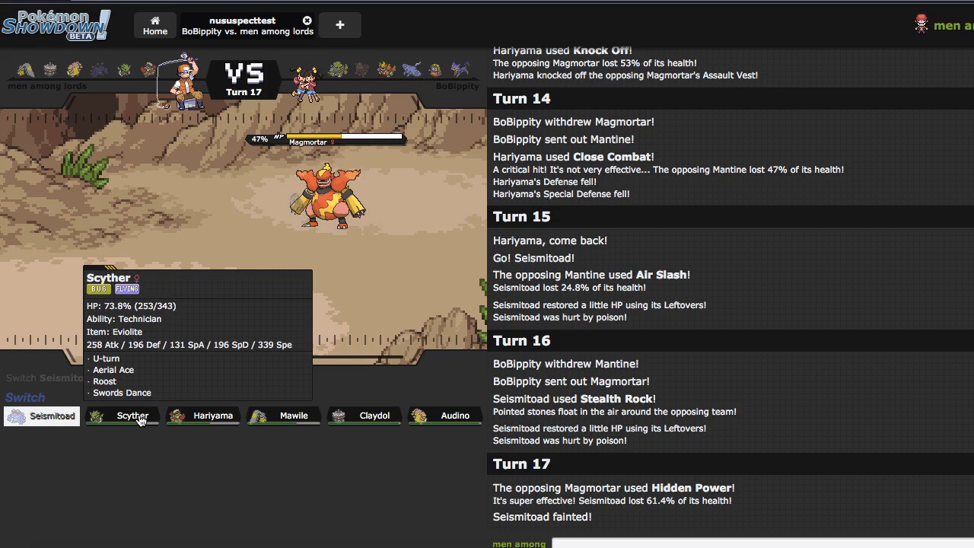
mouse_move(204, 415)
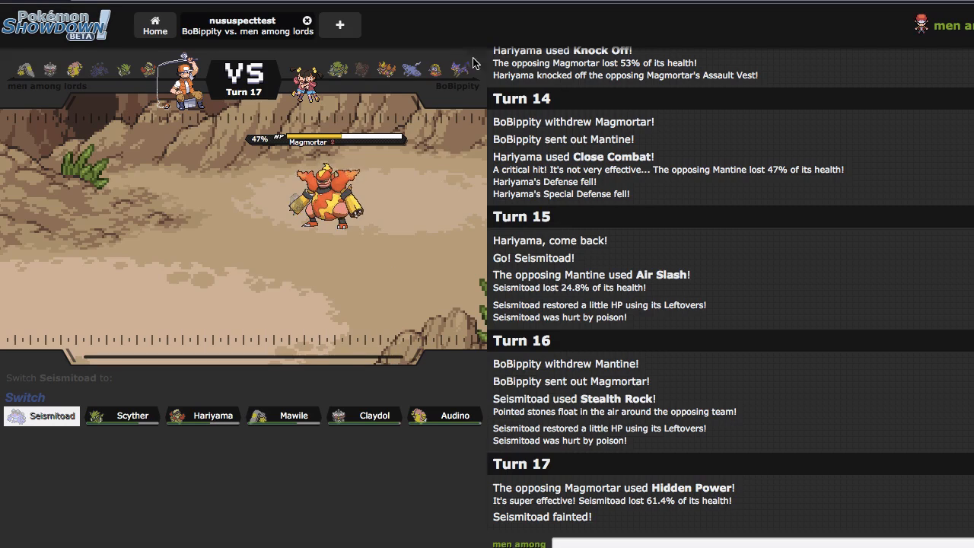
mouse_move(204, 415)
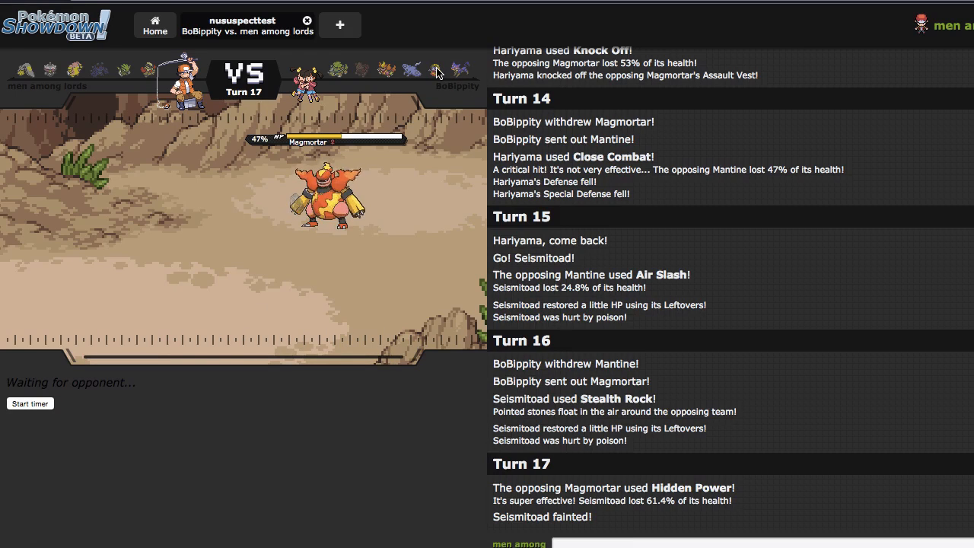
mouse_move(435, 70)
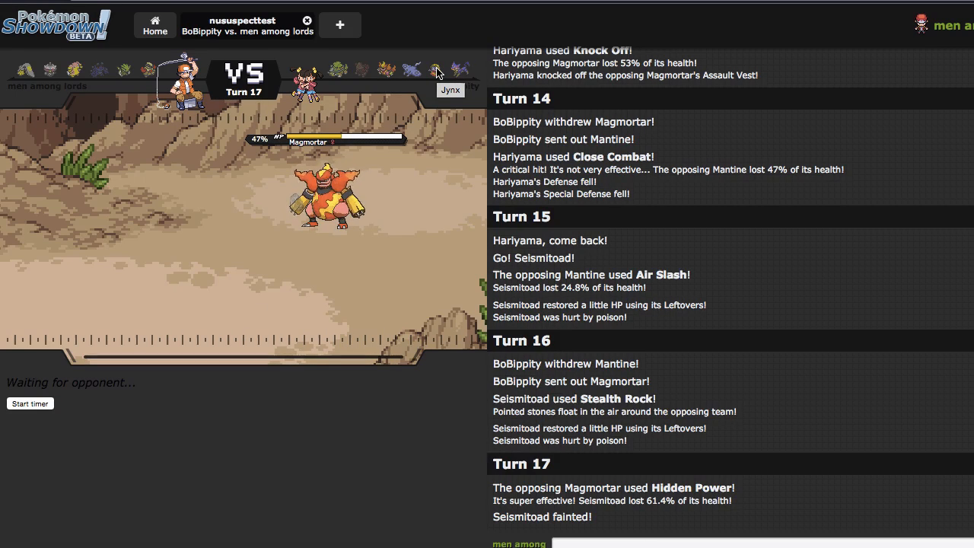
mouse_move(150, 73)
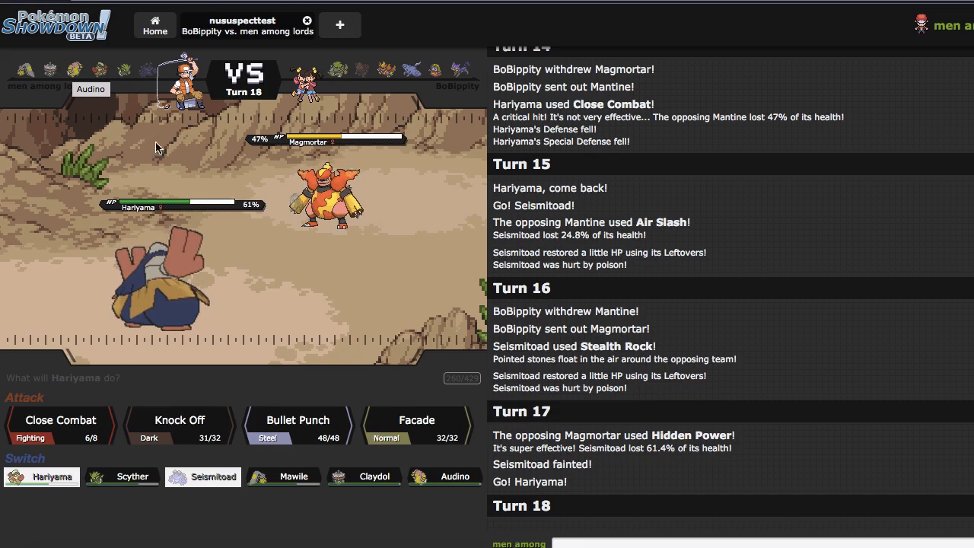
mouse_move(61, 420)
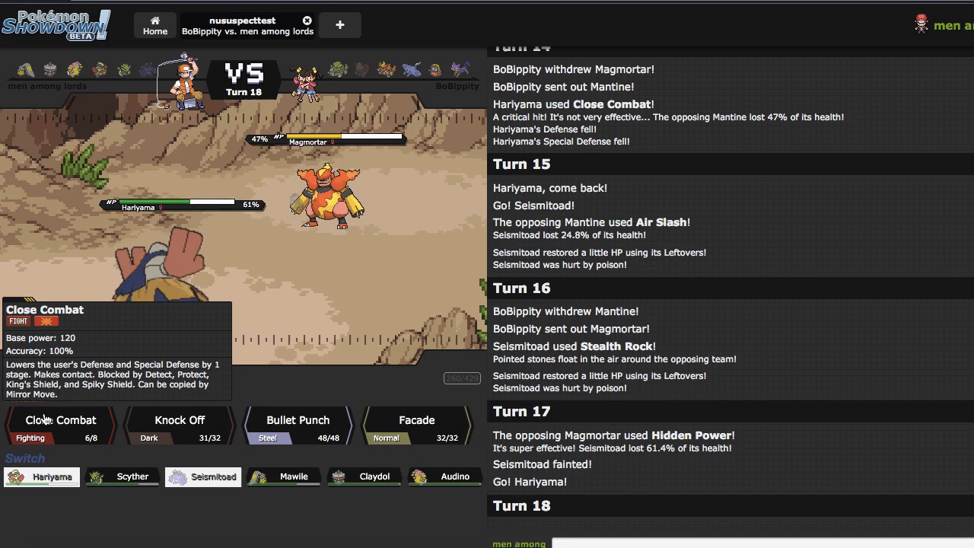
Have Hariyama use Close Combat to knock out the incoming Mantine on turn 18
left_click(59, 420)
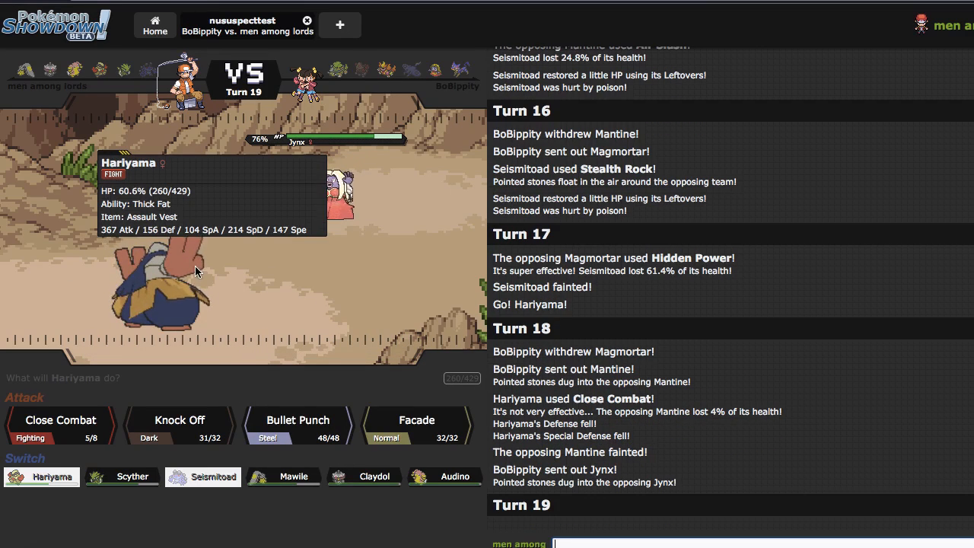
mouse_move(439, 476)
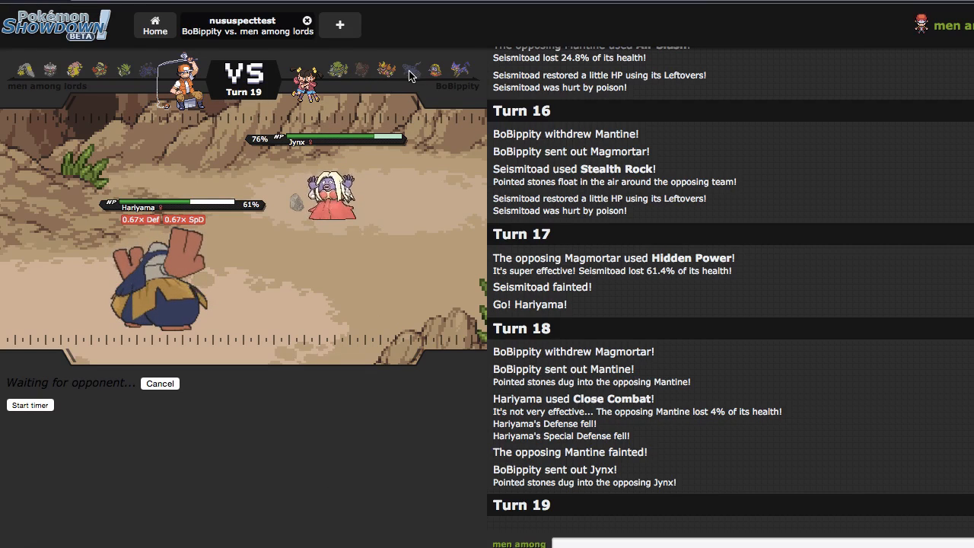
mouse_move(387, 70)
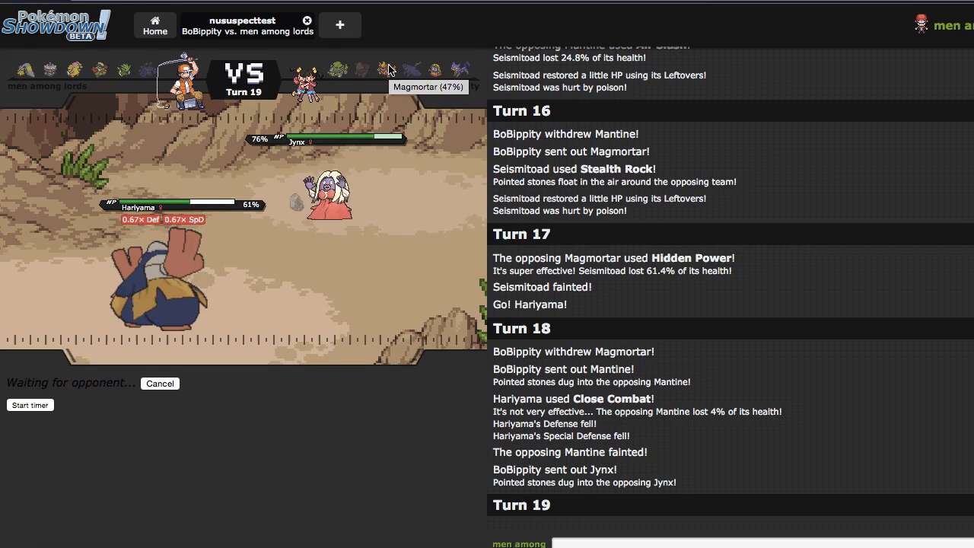
mouse_move(18, 73)
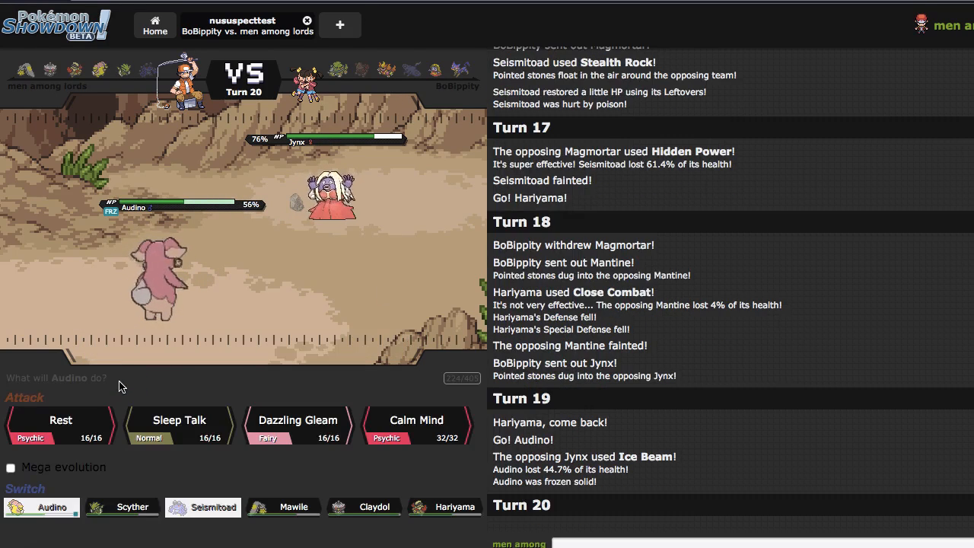
mouse_move(265, 266)
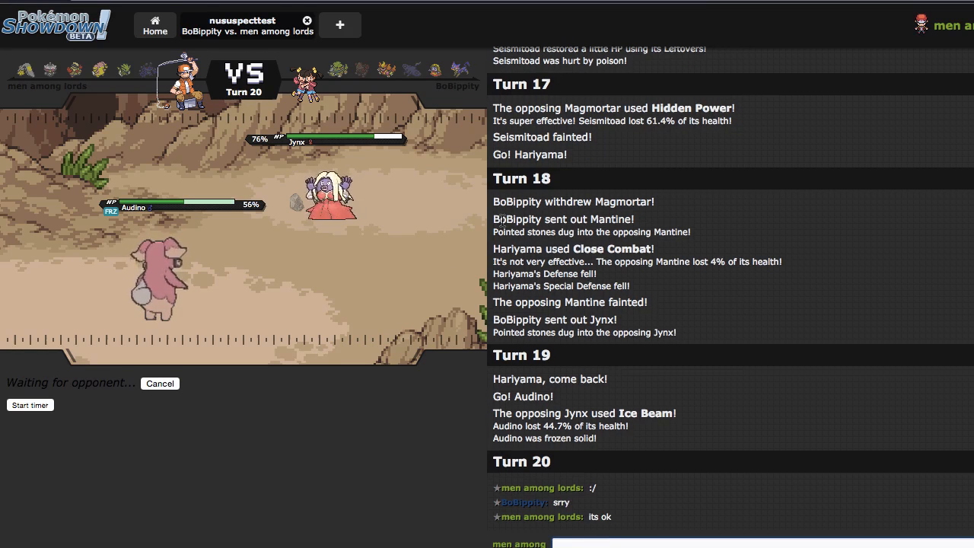
mouse_move(152, 281)
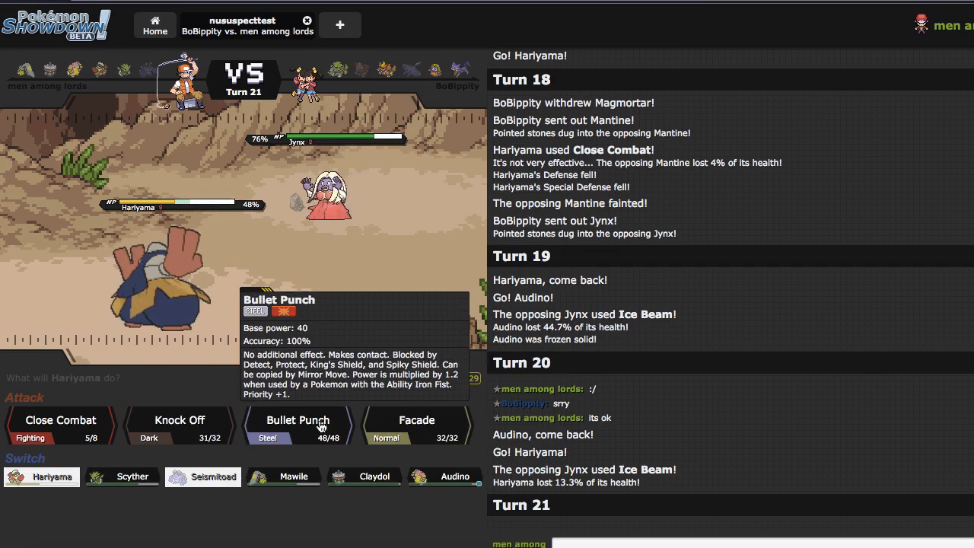
Have Hariyama use Bullet Punch on turn 21 and look up Jynx with /dt in chat
left_click(298, 420)
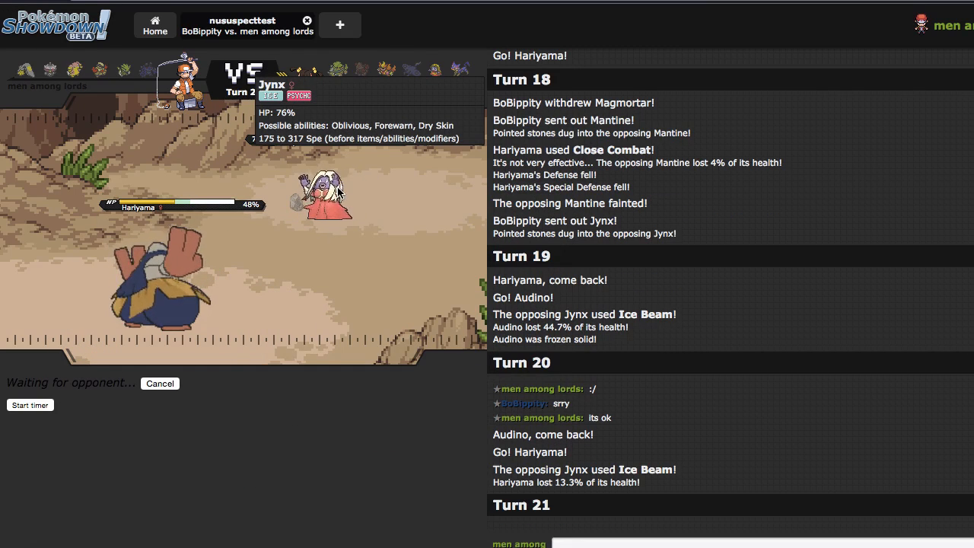
mouse_move(380, 213)
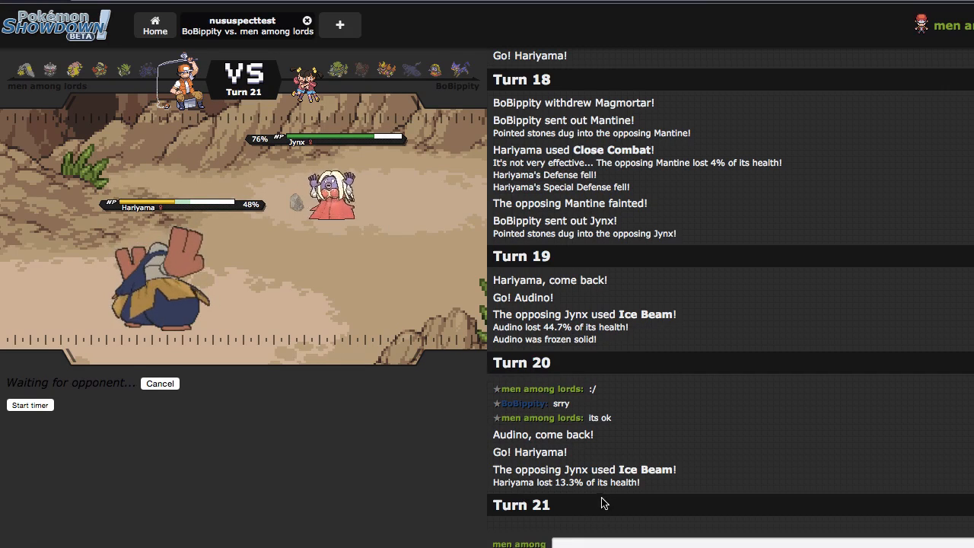
type("/dt j")
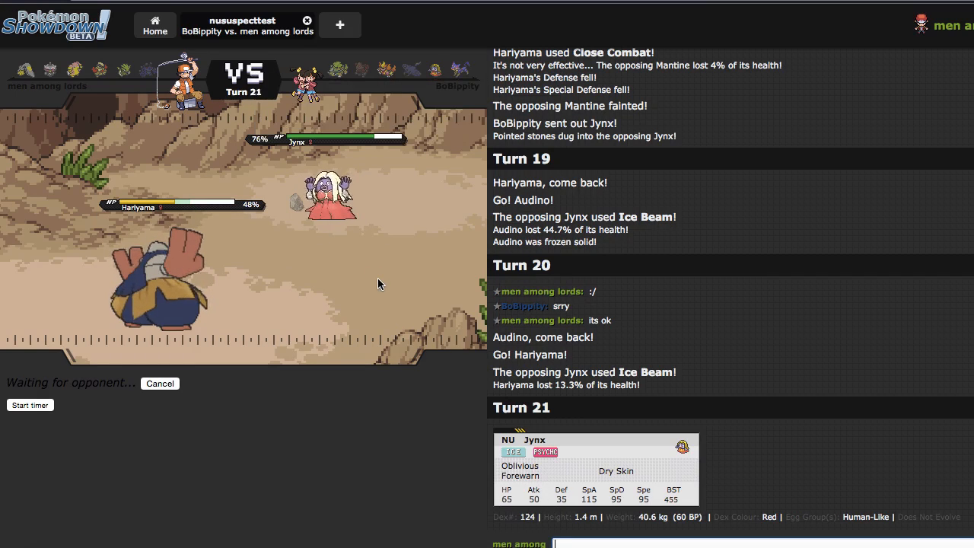
mouse_move(372, 390)
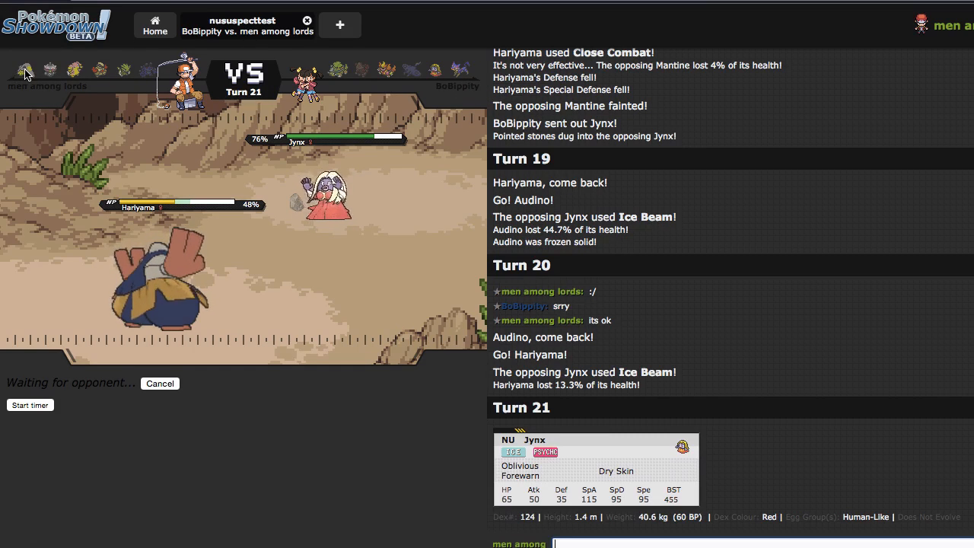
mouse_move(26, 70)
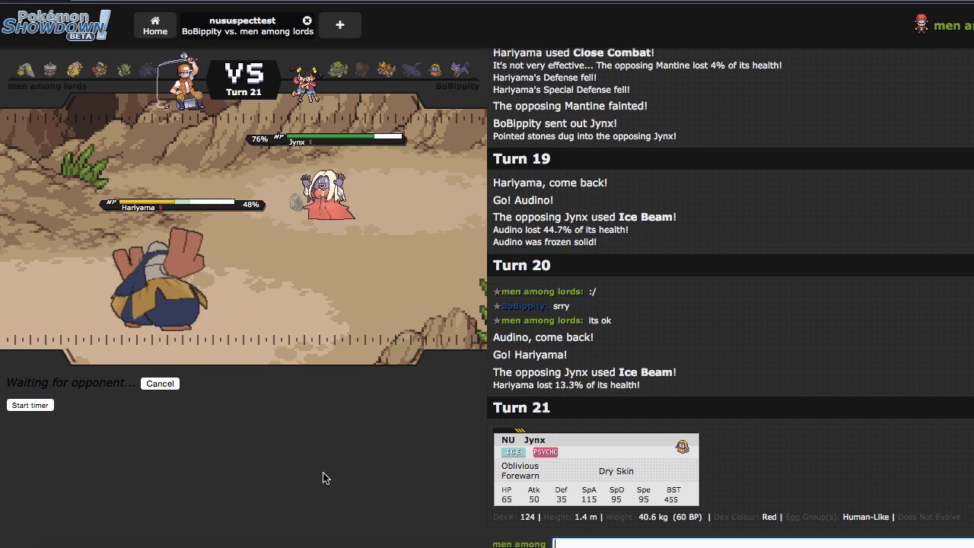
mouse_move(289, 422)
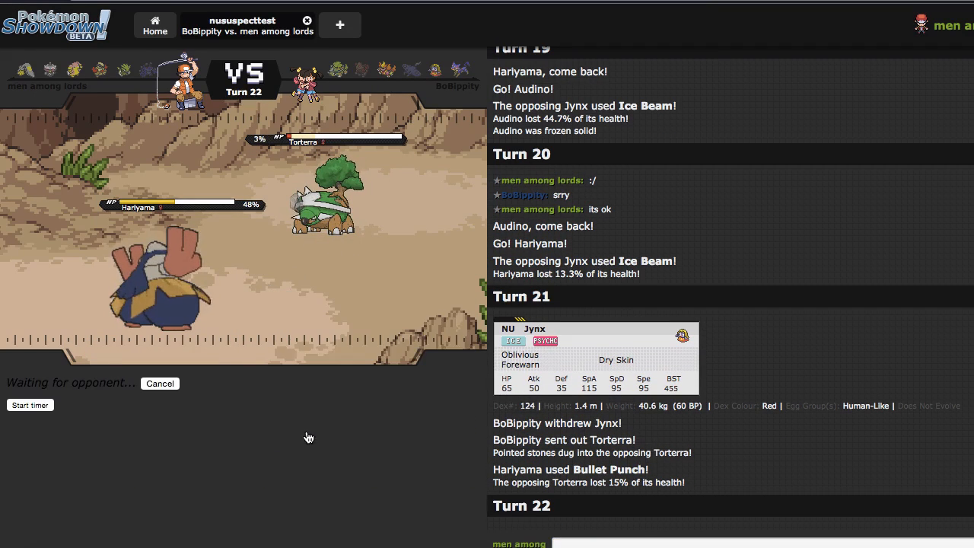
mouse_move(415, 278)
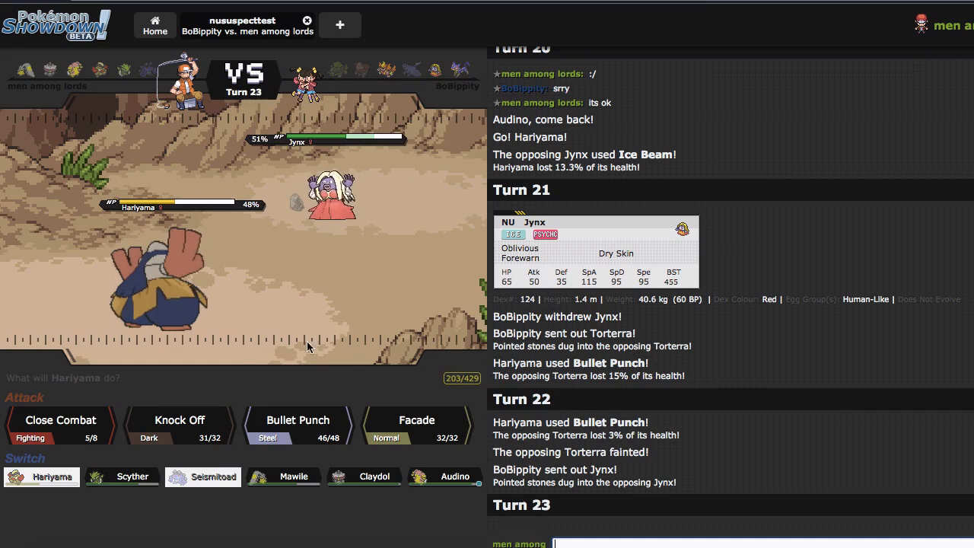
Lock in Hariyama's Bullet Punch for turn 23 against the returning Jynx
left_click(298, 423)
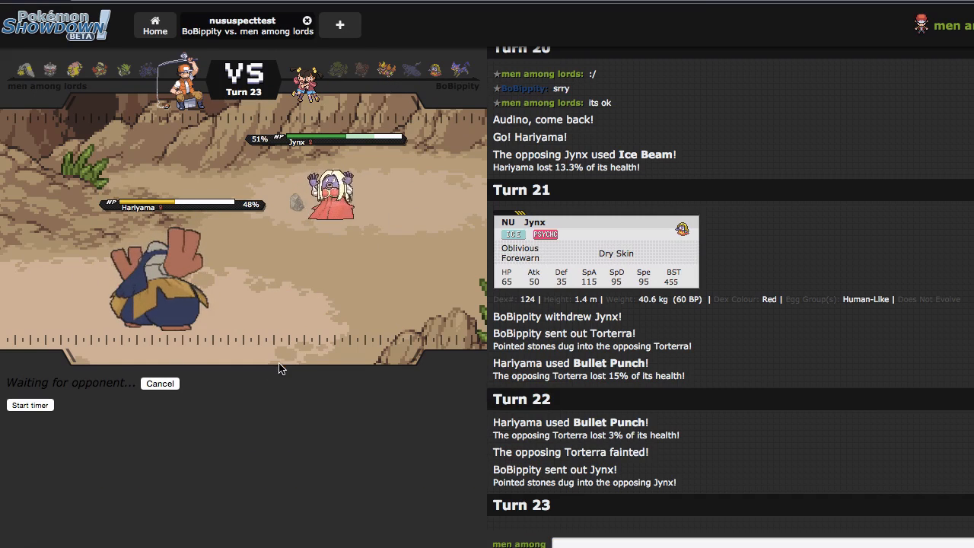
mouse_move(310, 396)
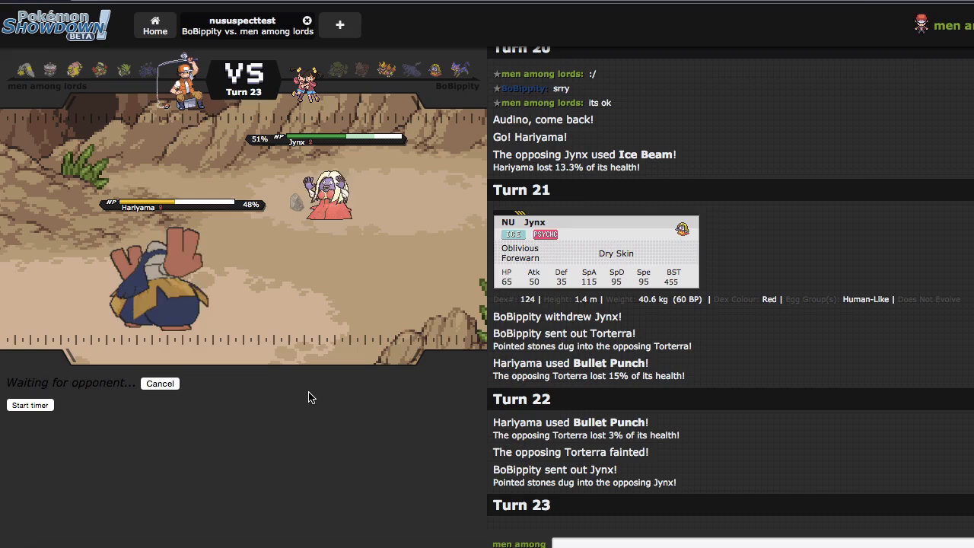